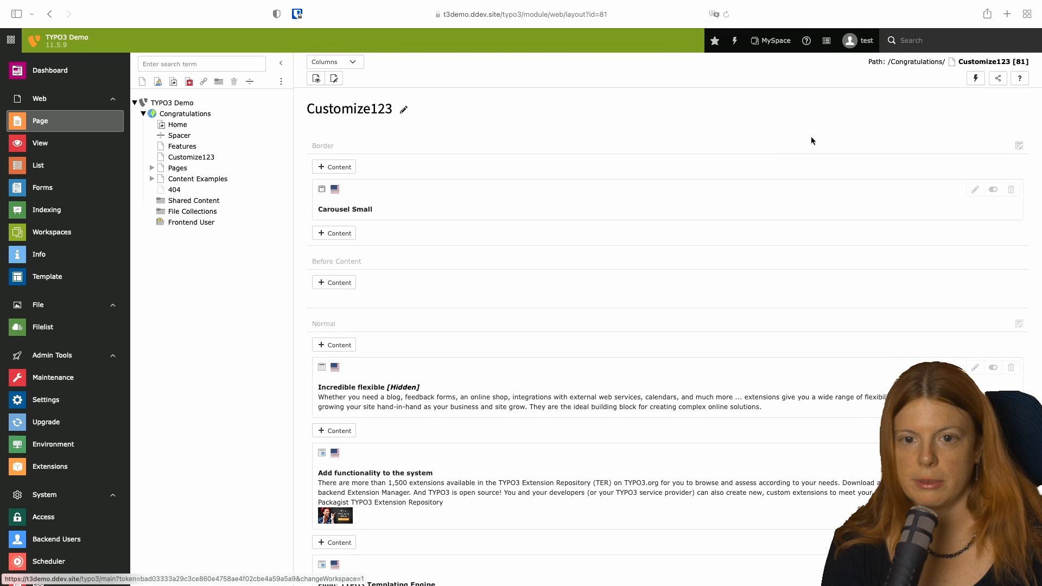
mouse_move(612, 168)
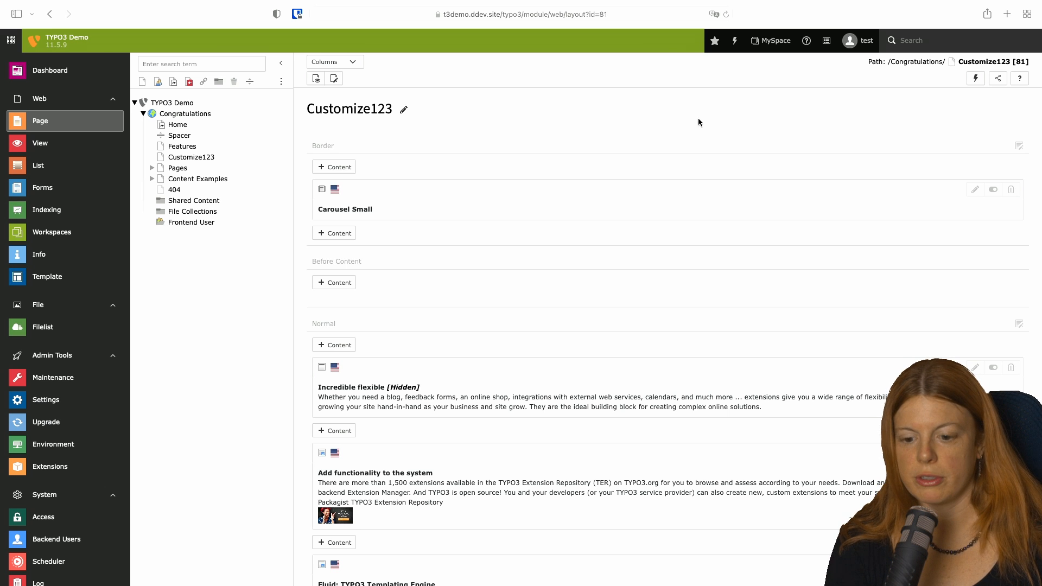
Step: Switch the backend out of MySpace and into the Live workspace
left_click(770, 41)
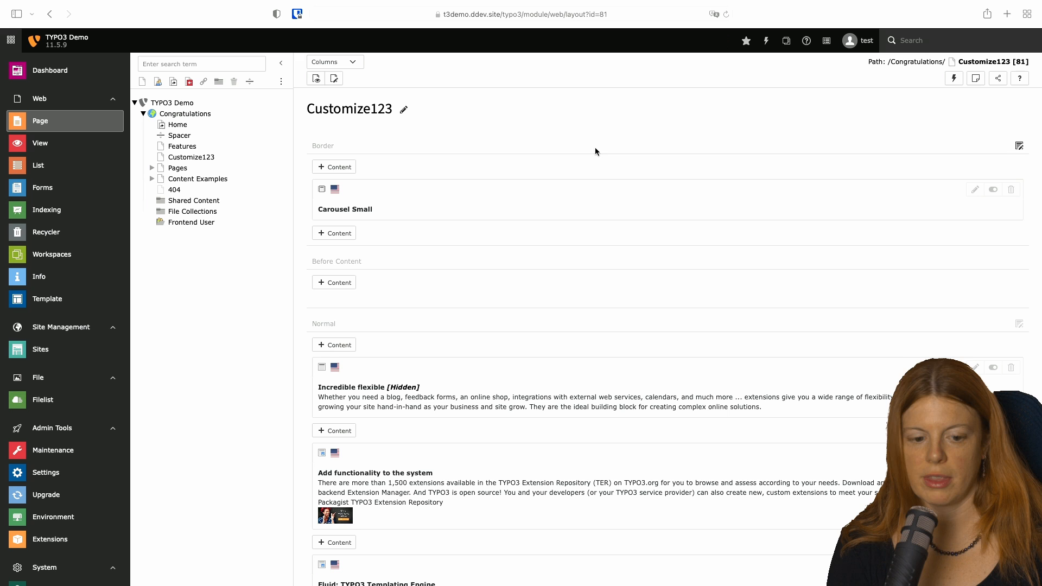
Step: Open the MySpace record from the root page's Workspace records in the List module
left_click(38, 165)
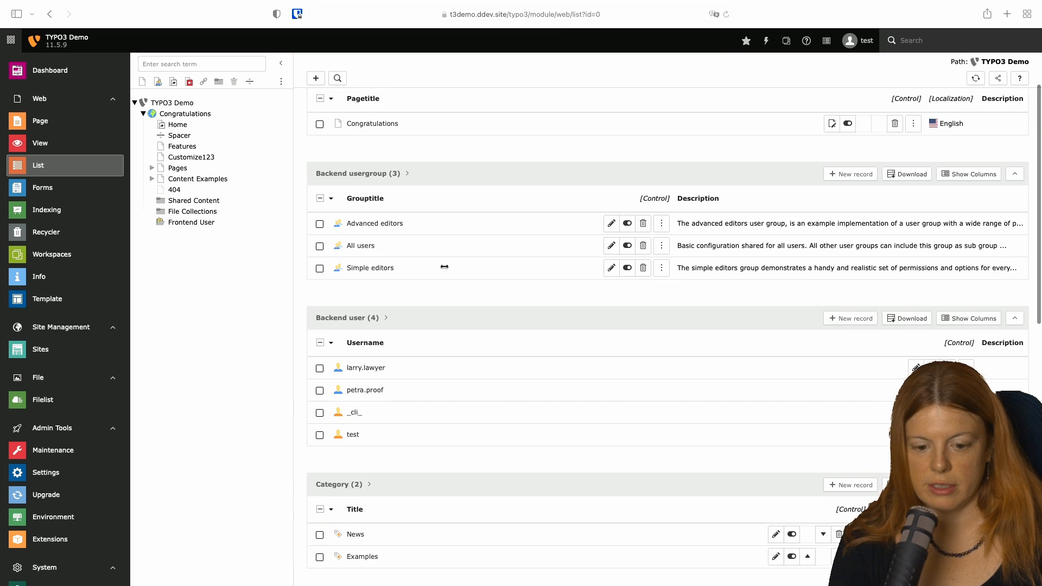
scroll("down", 3)
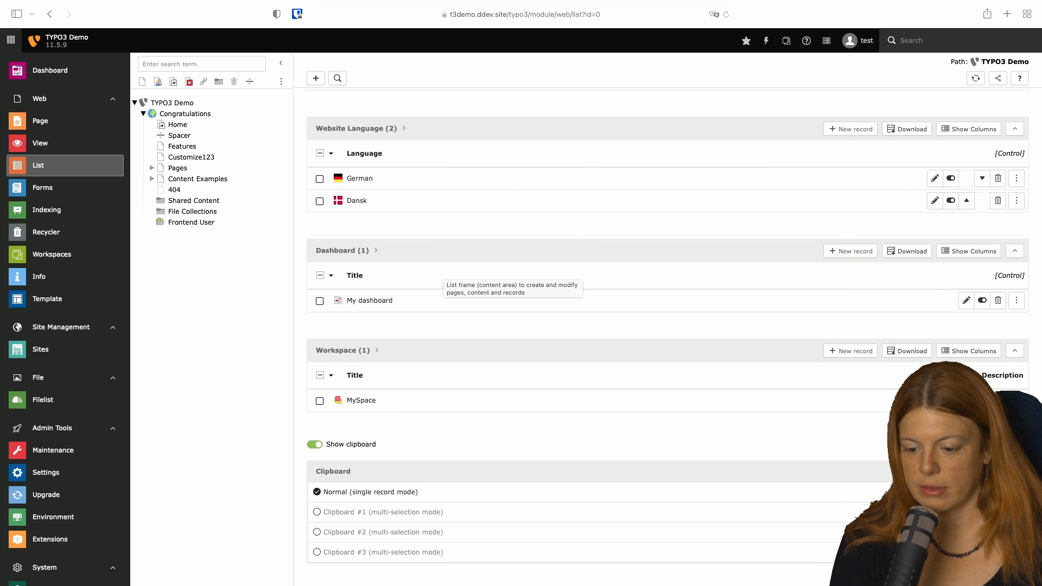
left_click(355, 400)
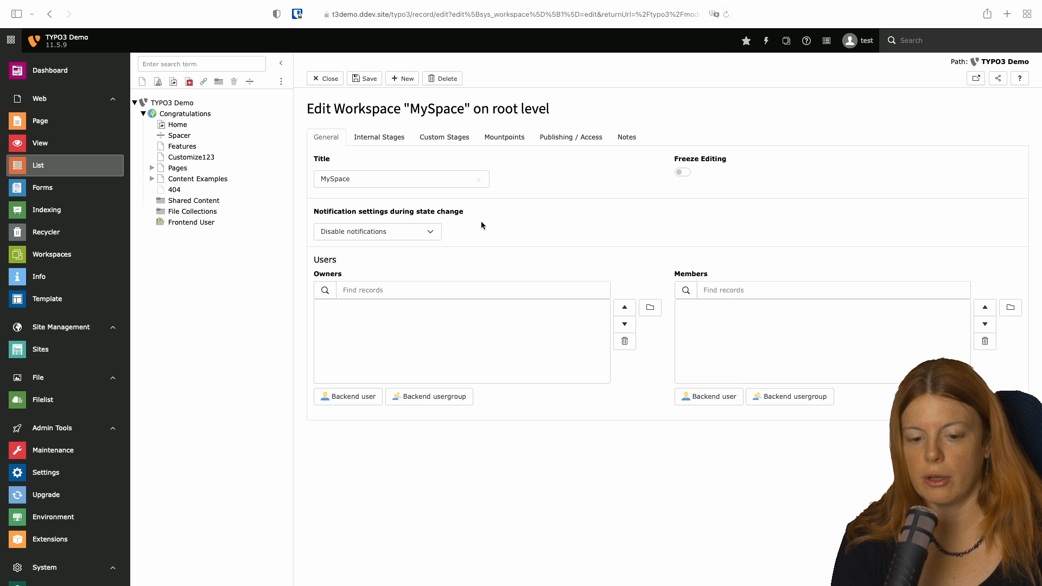
mouse_move(592, 153)
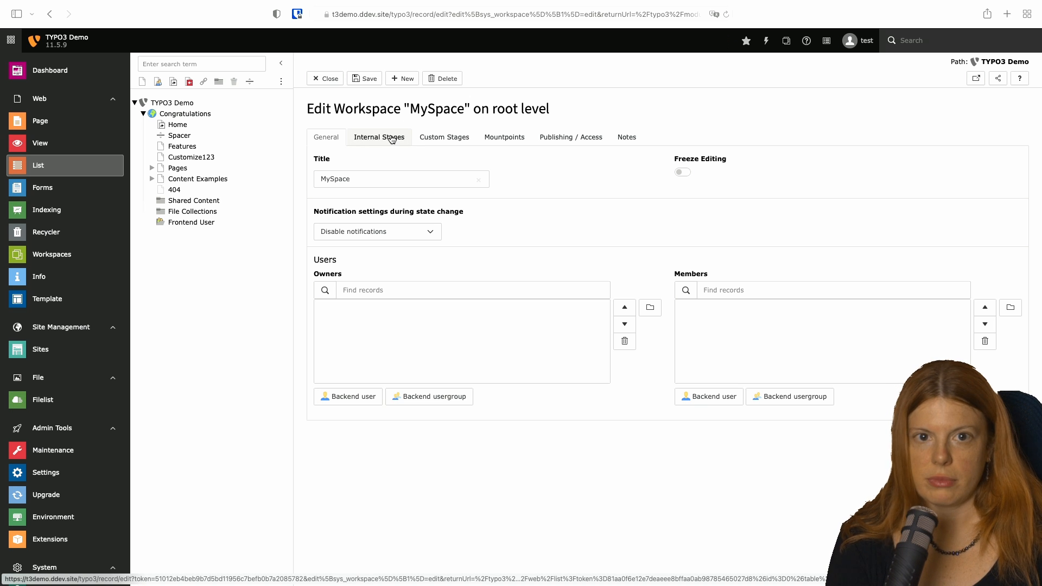
Step: View the MySpace record's Internal Stages, then its still-empty Custom Stages
left_click(379, 137)
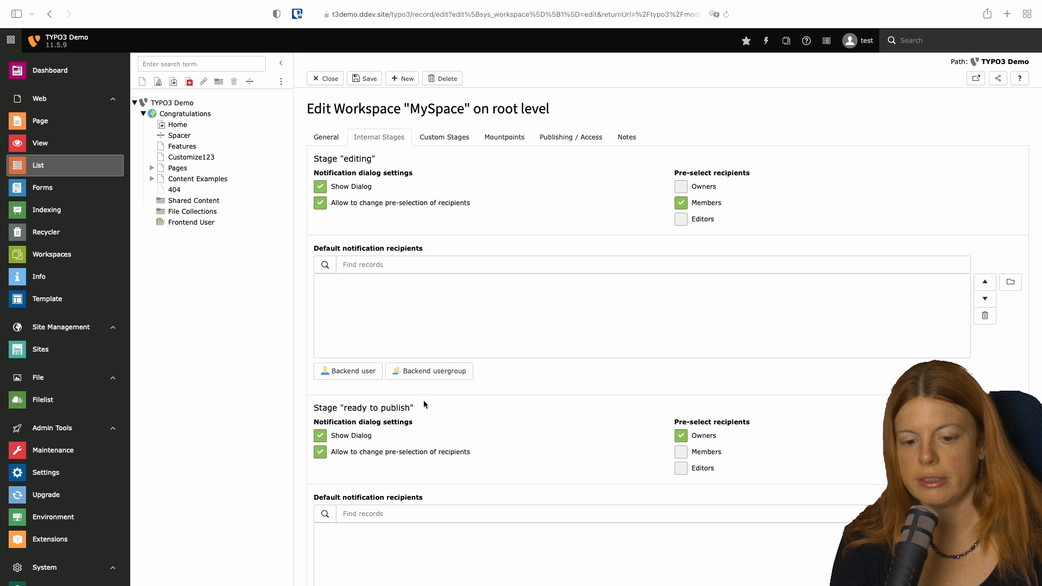
left_click(443, 137)
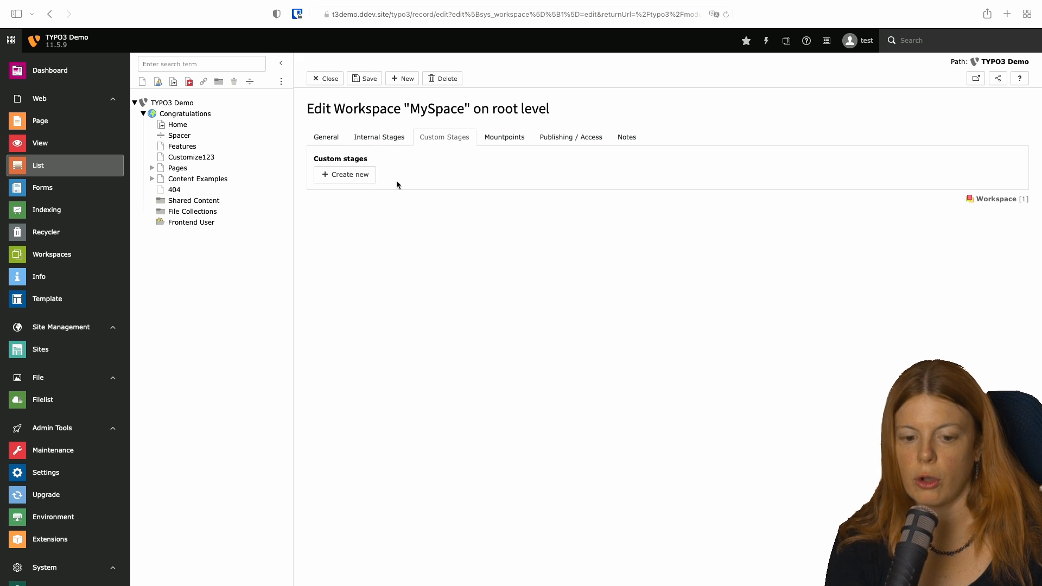
Step: Create two custom stages titled 'Proofreading' and 'Legal Check'
left_click(345, 174)
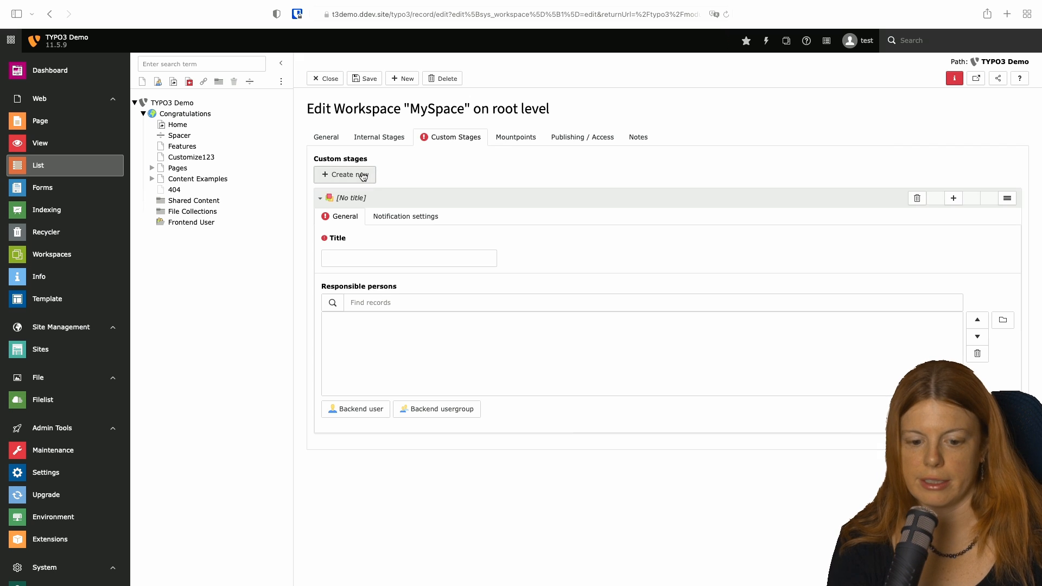
type("Proofreading")
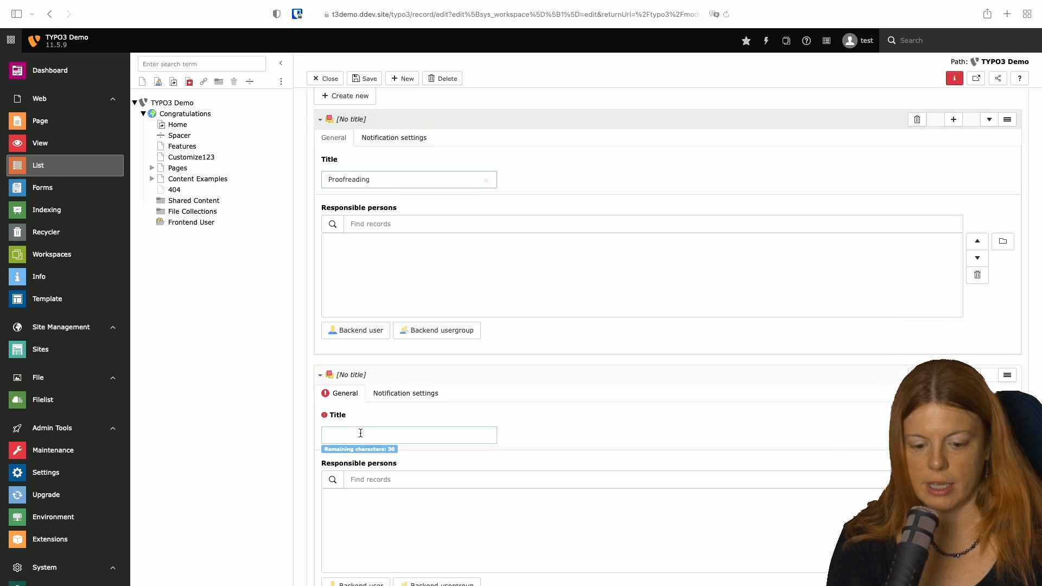
type("Legal Check")
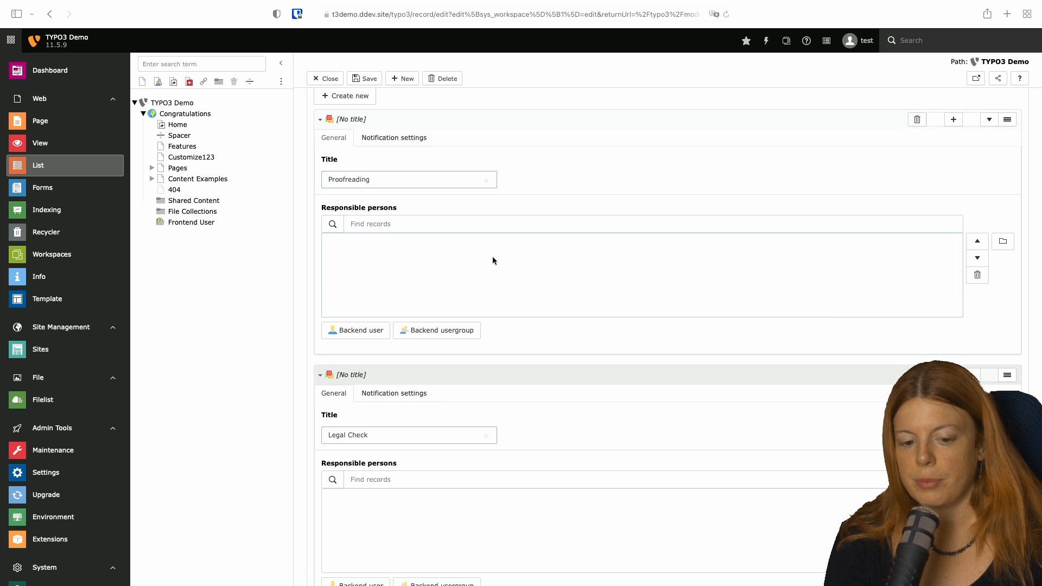
mouse_move(406, 266)
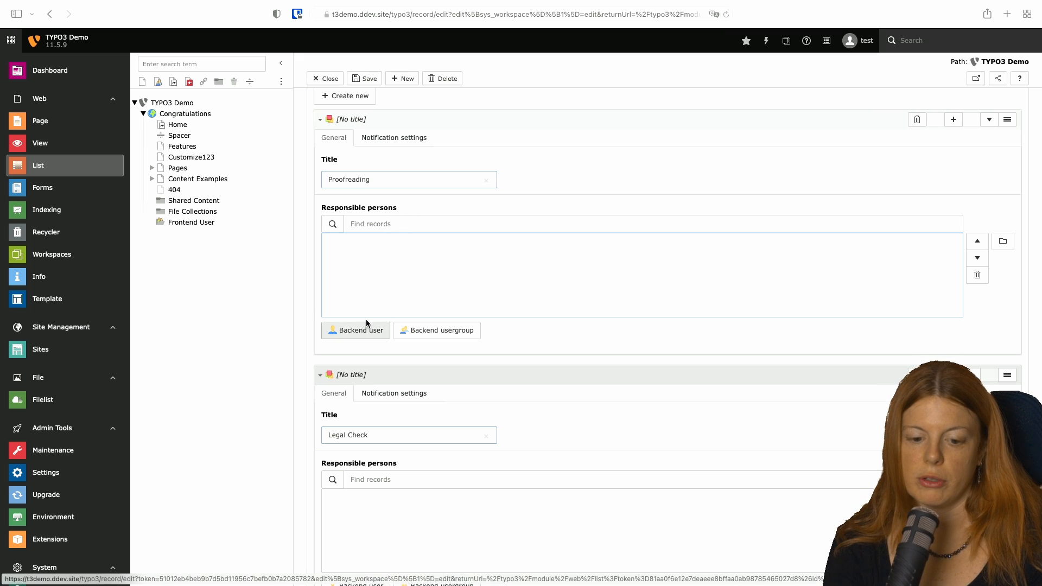
mouse_move(401, 255)
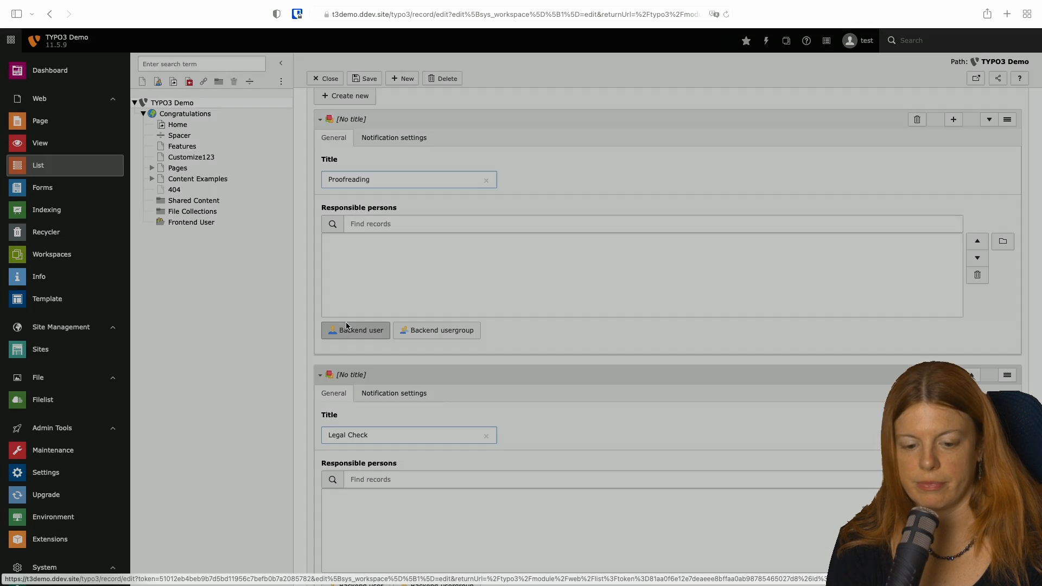
Step: Assign petra.proof to Proofreading and the legal reviewer to Legal Check as responsible users
left_click(355, 330)
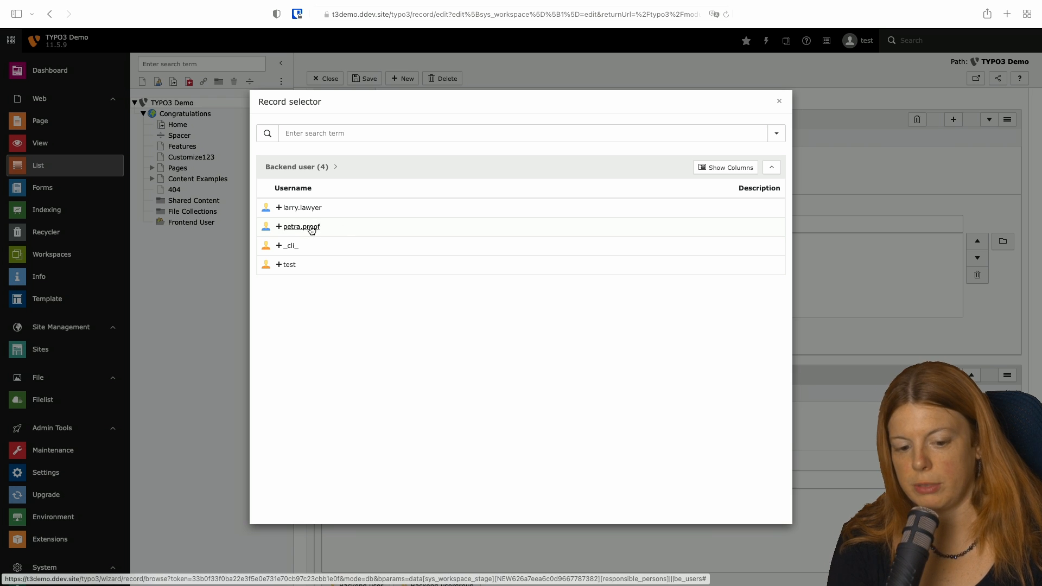
left_click(302, 226)
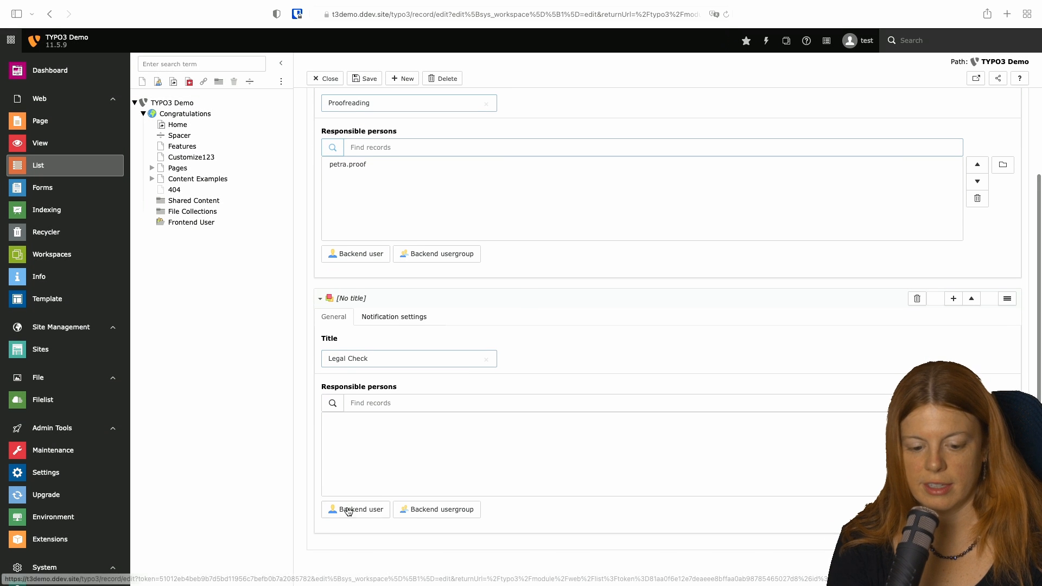
left_click(355, 509)
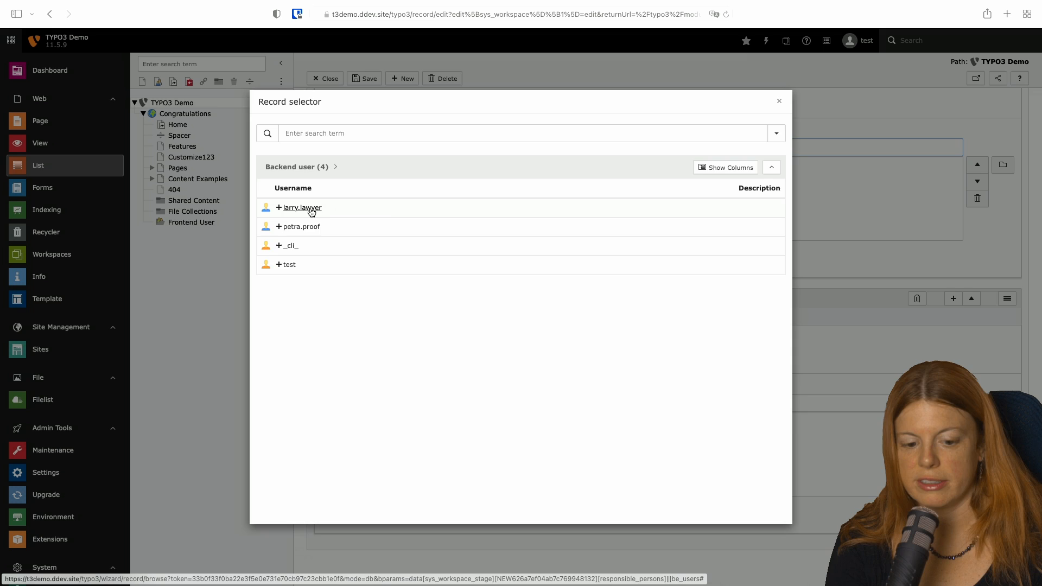
left_click(300, 207)
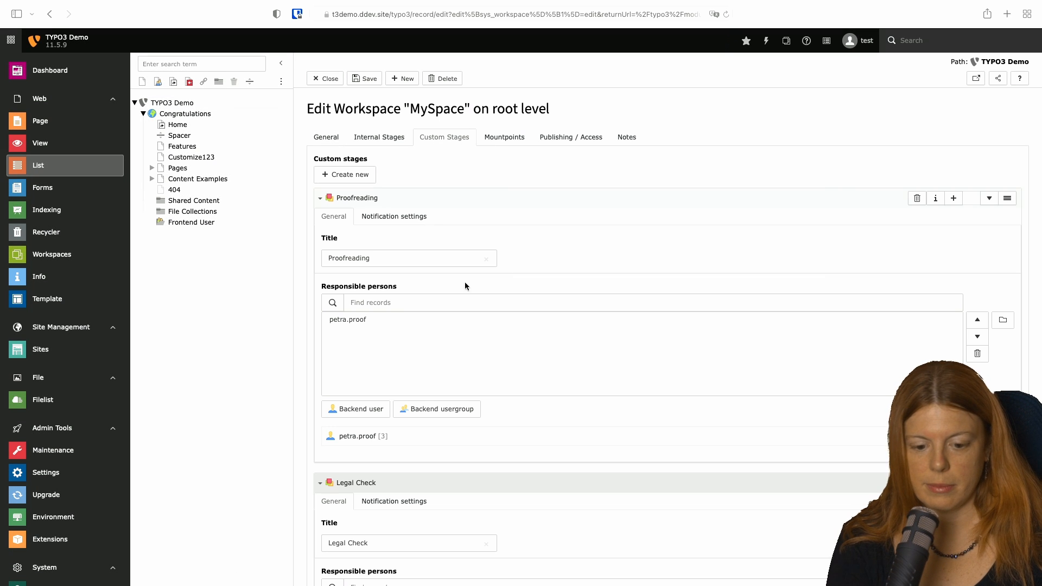
Step: Check Proofreading's notification settings, dismiss a stray context menu, and collapse both stage panels
left_click(393, 216)
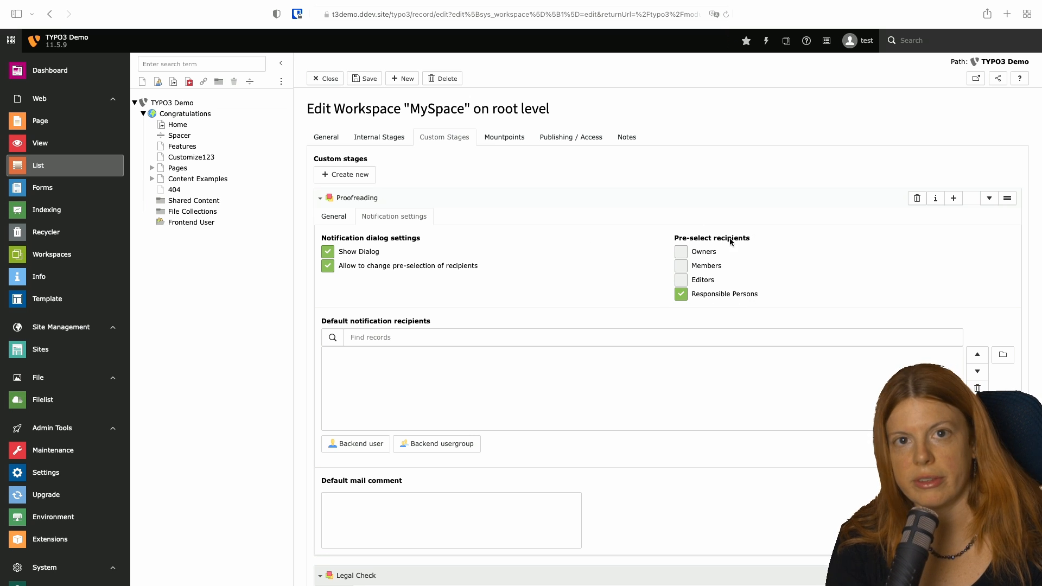
mouse_move(479, 300)
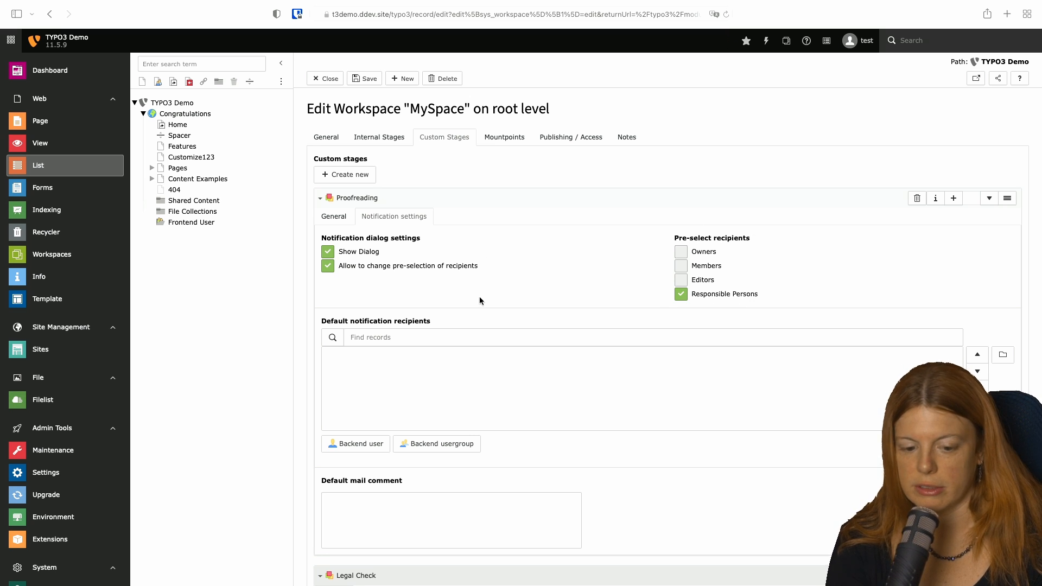
right_click(389, 255)
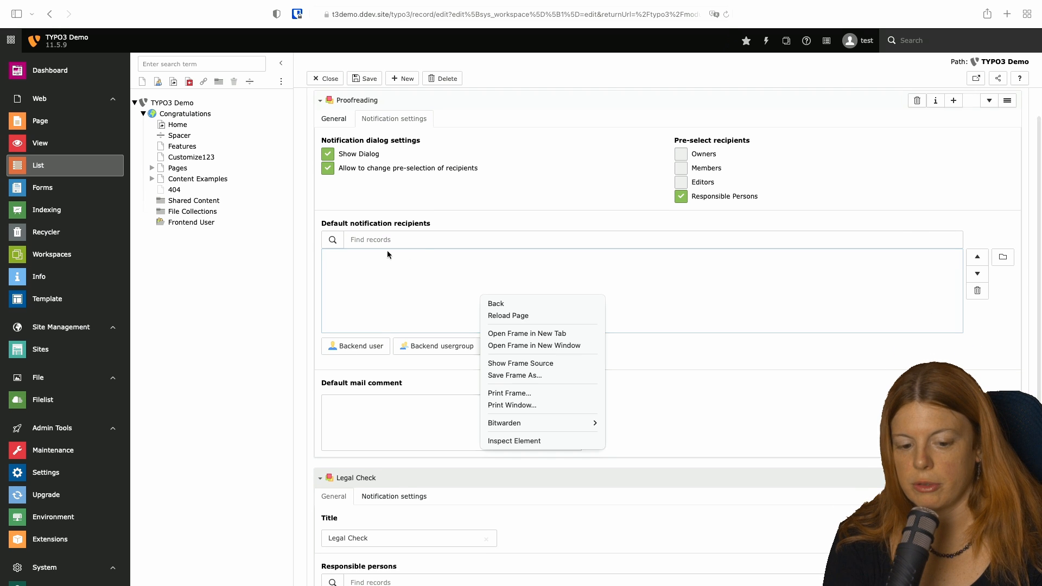
left_click(504, 279)
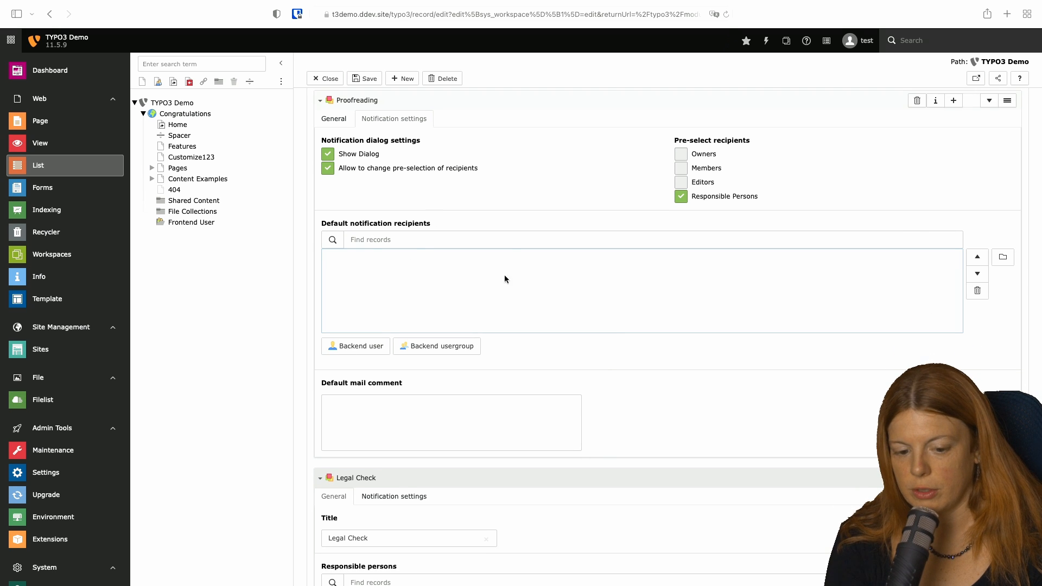
mouse_move(496, 254)
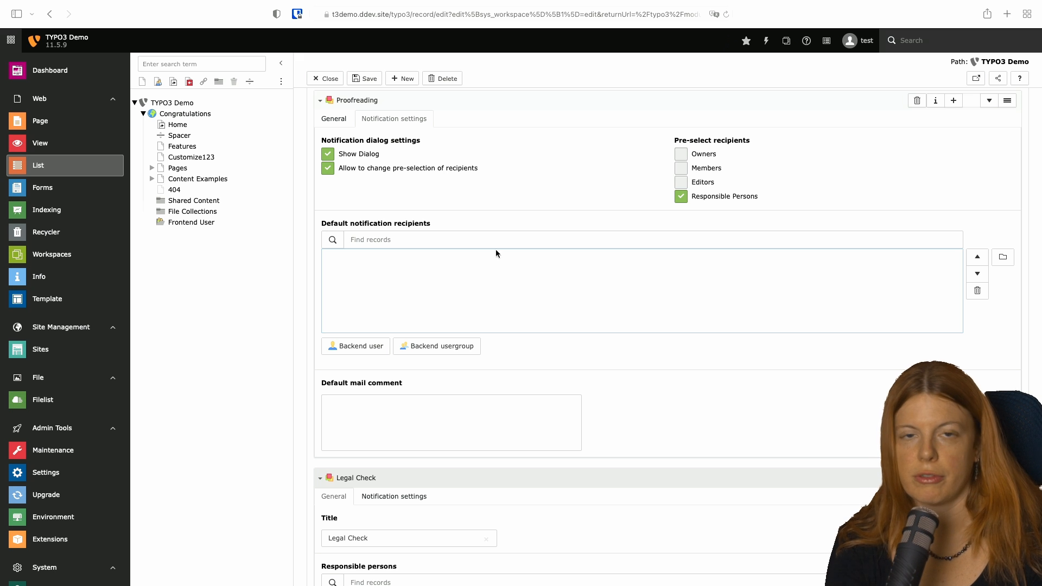
mouse_move(497, 281)
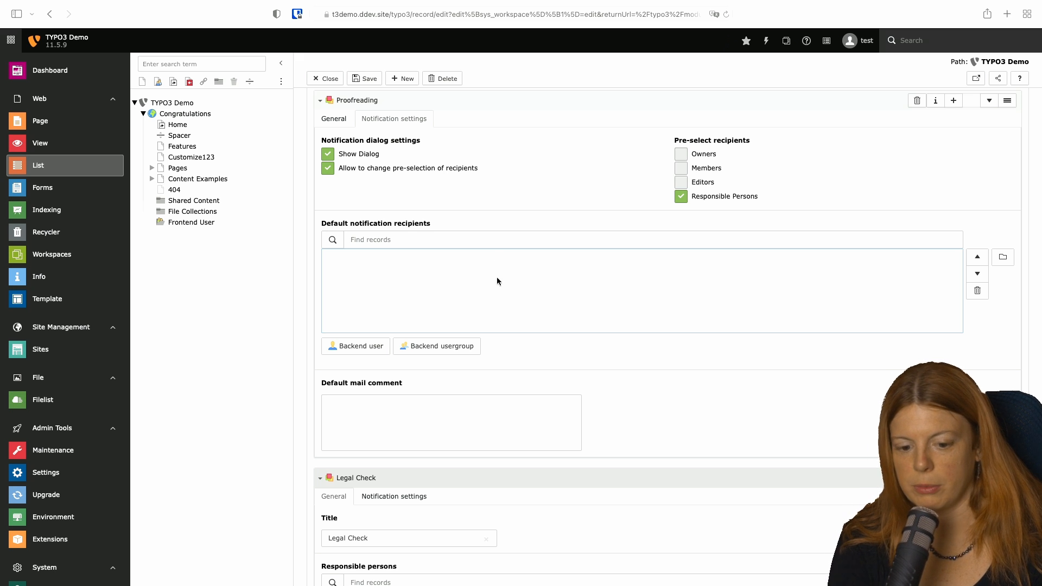
scroll("down", 3)
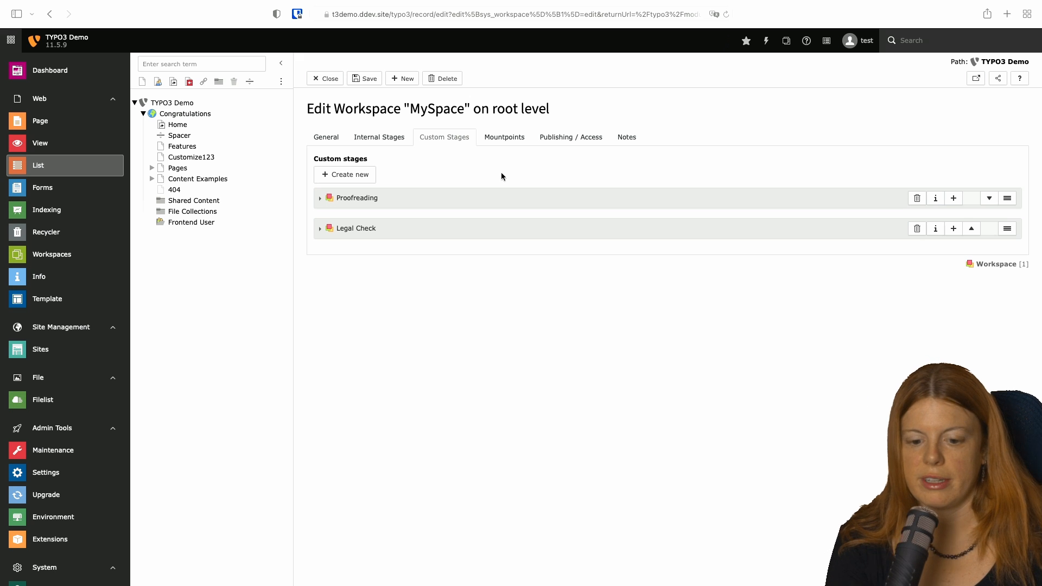
Step: Add the Congratulations page as a DB mount on the Mountpoints tab
left_click(504, 137)
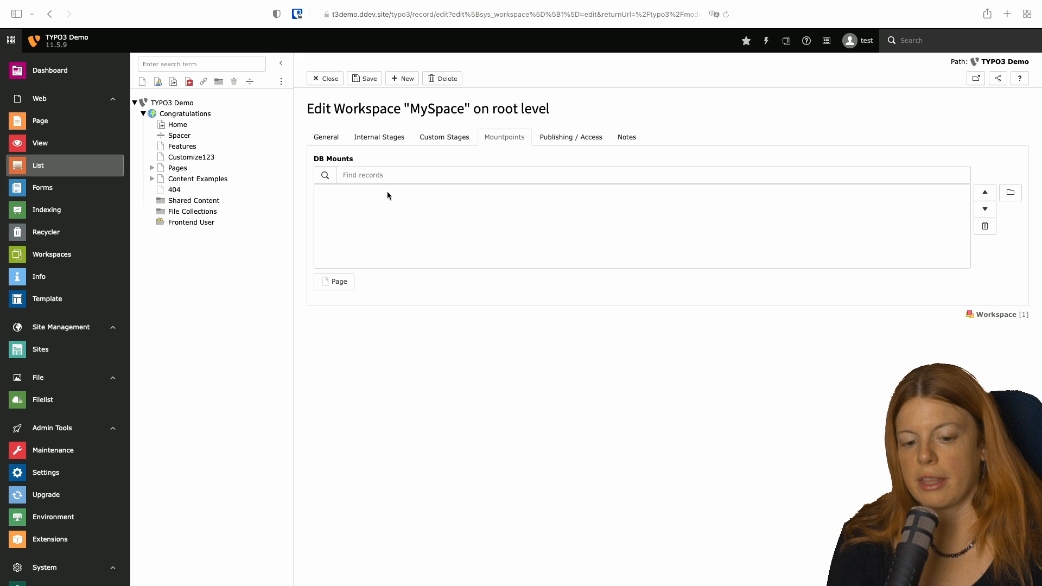
mouse_move(512, 234)
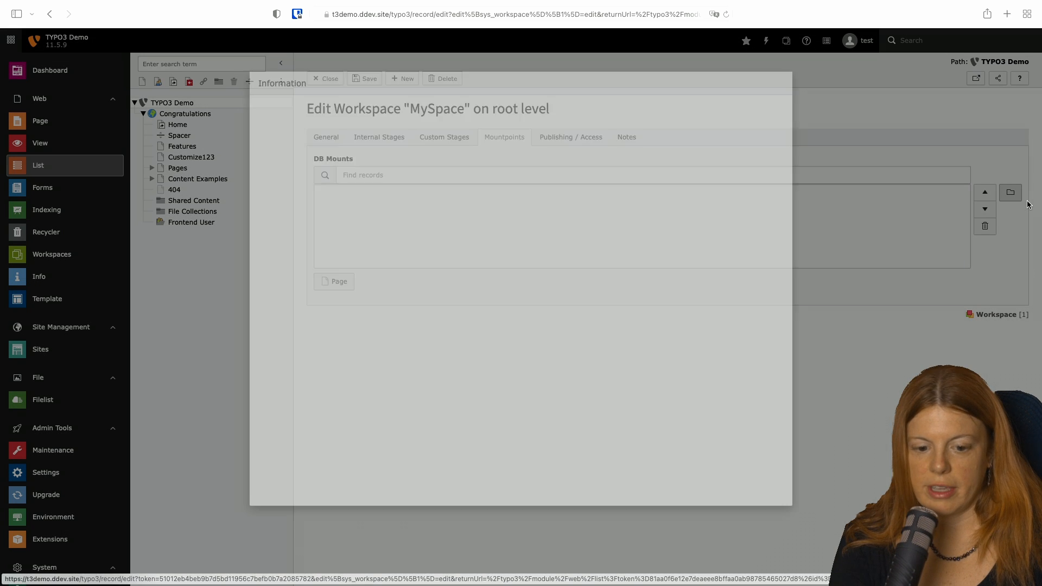
left_click(1010, 193)
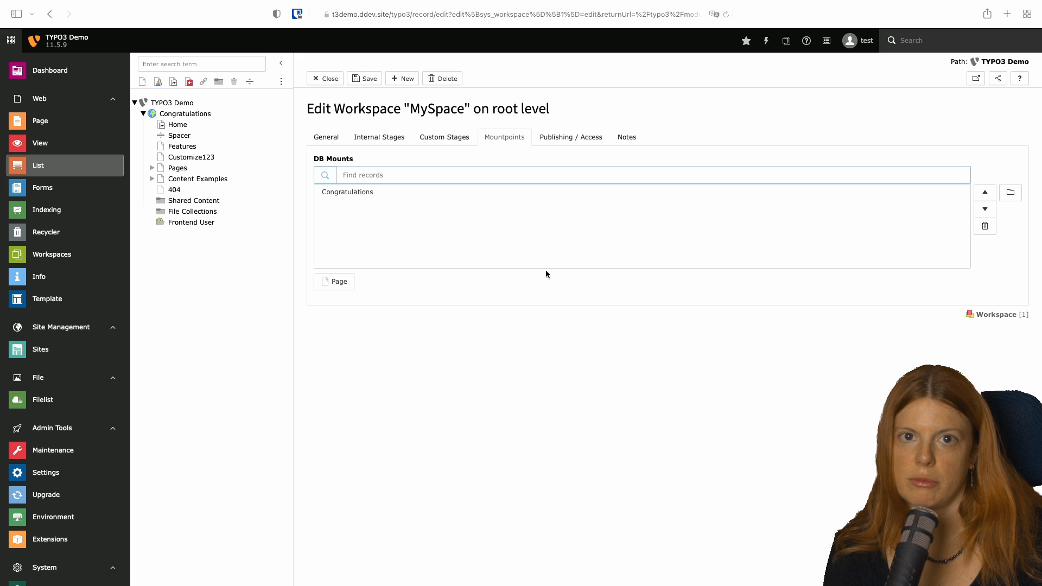
mouse_move(421, 233)
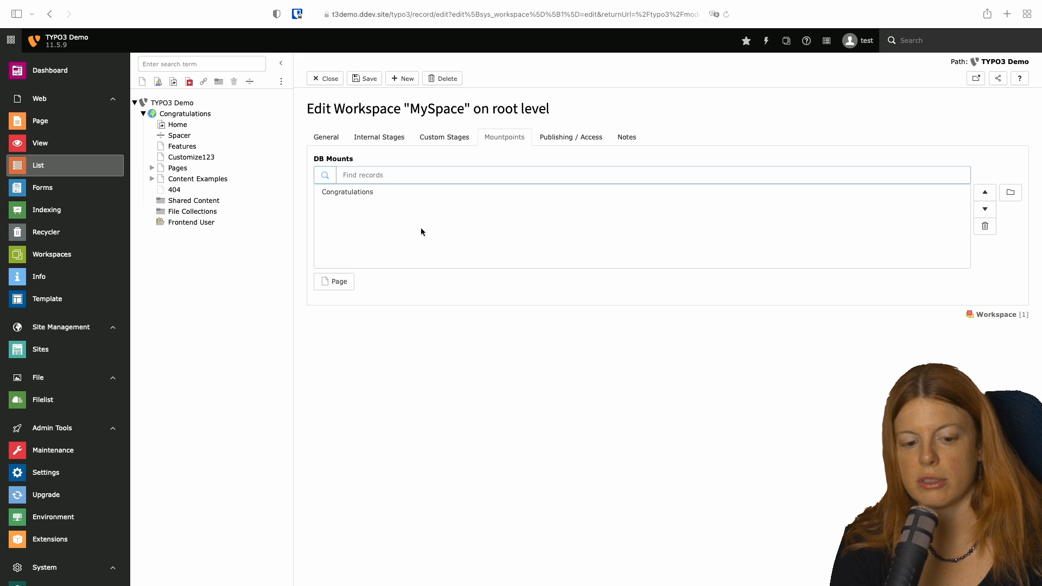
mouse_move(220, 180)
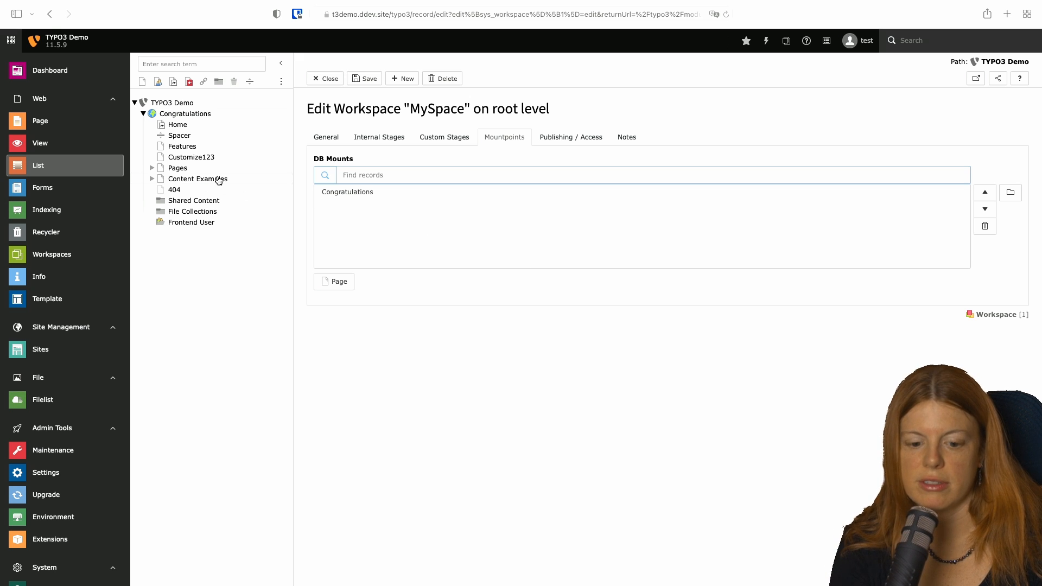
mouse_move(430, 197)
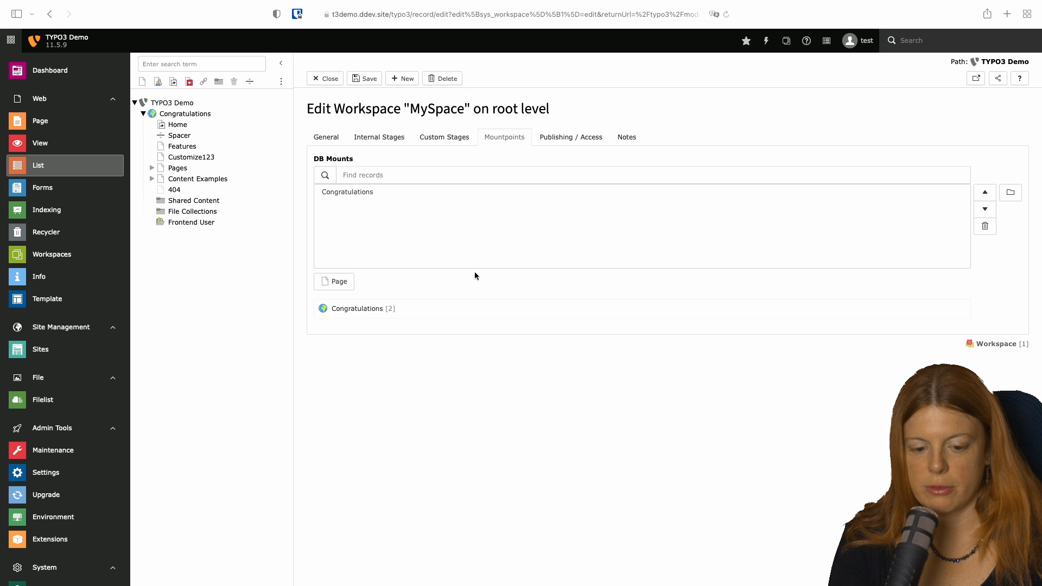
mouse_move(605, 162)
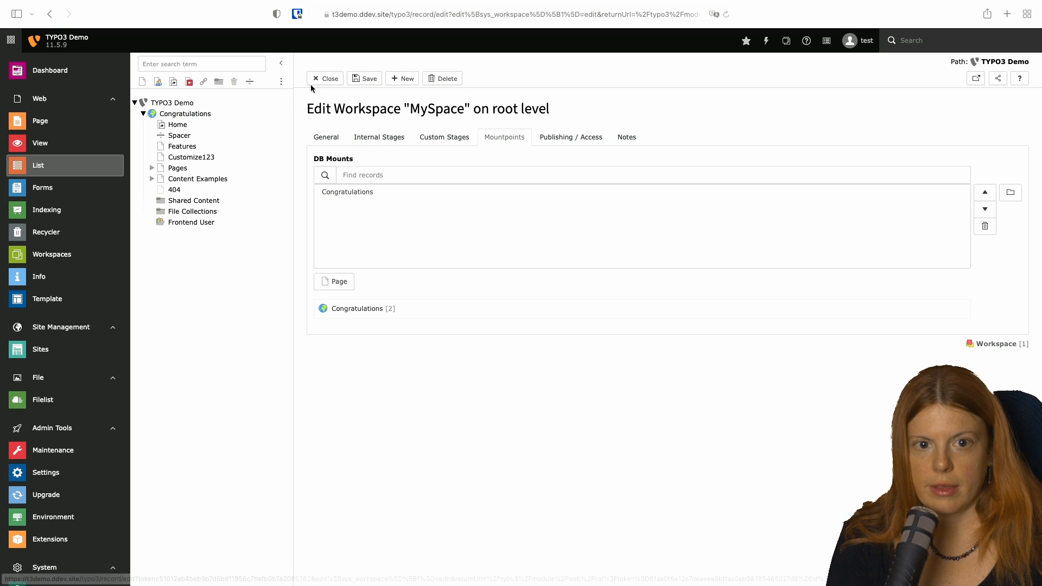
Step: Close the MySpace record and switch the backend into the MySpace workspace
left_click(325, 78)
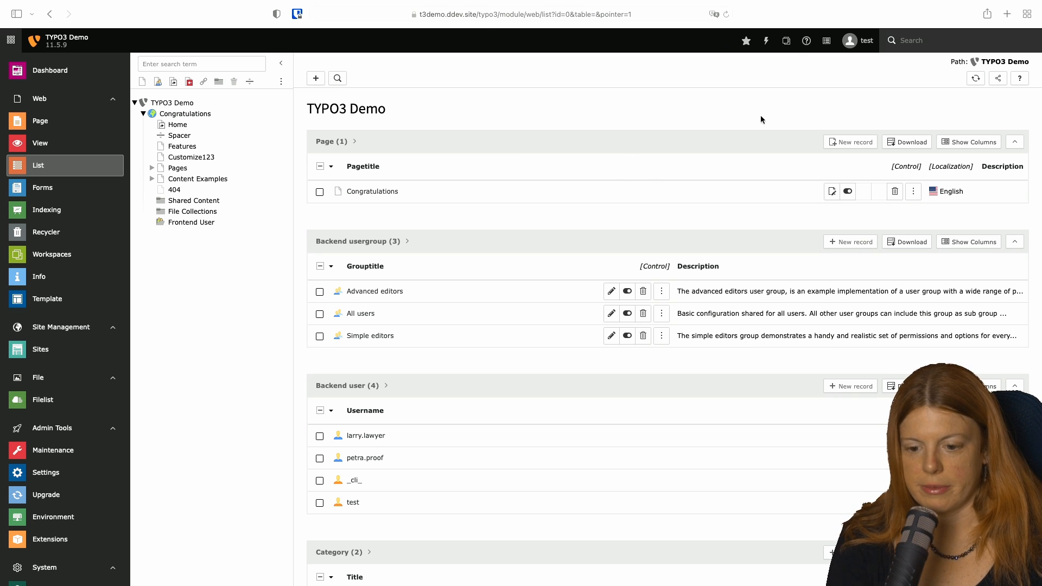
left_click(786, 41)
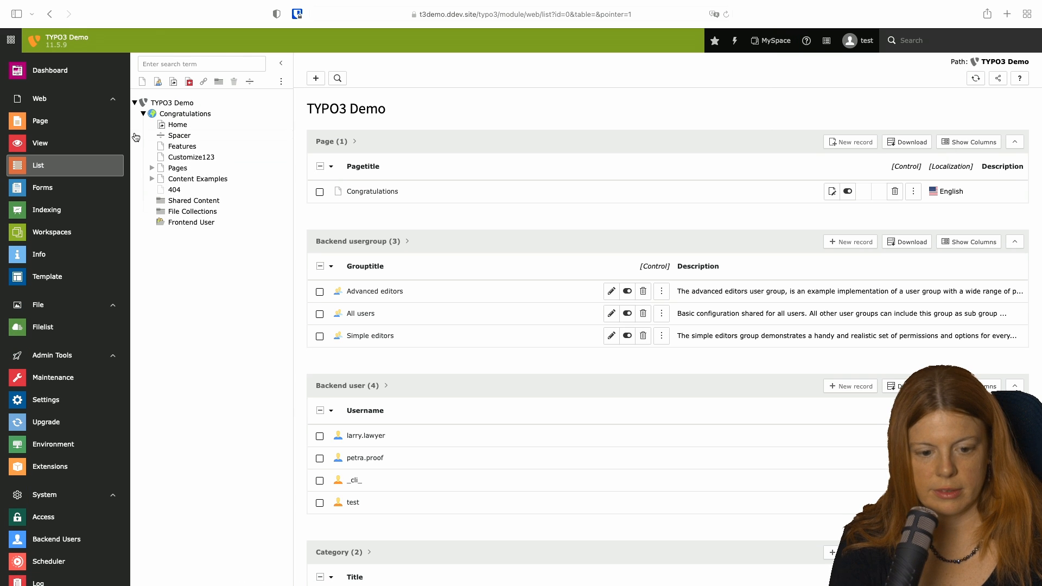
mouse_move(104, 124)
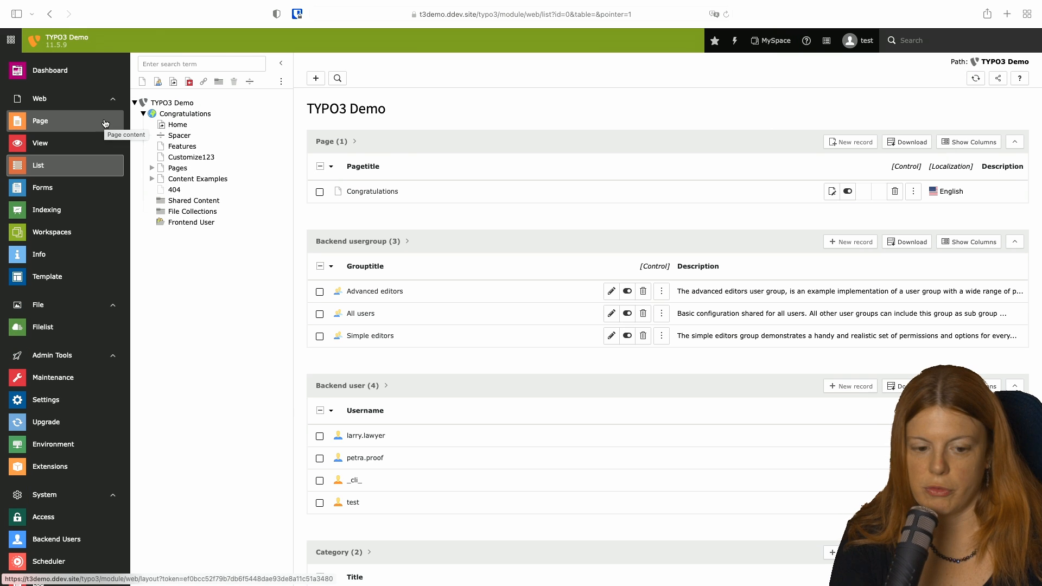
Step: Change the Customize123 page title to 'Customize', save, and view the Workspaces overview
left_click(40, 120)
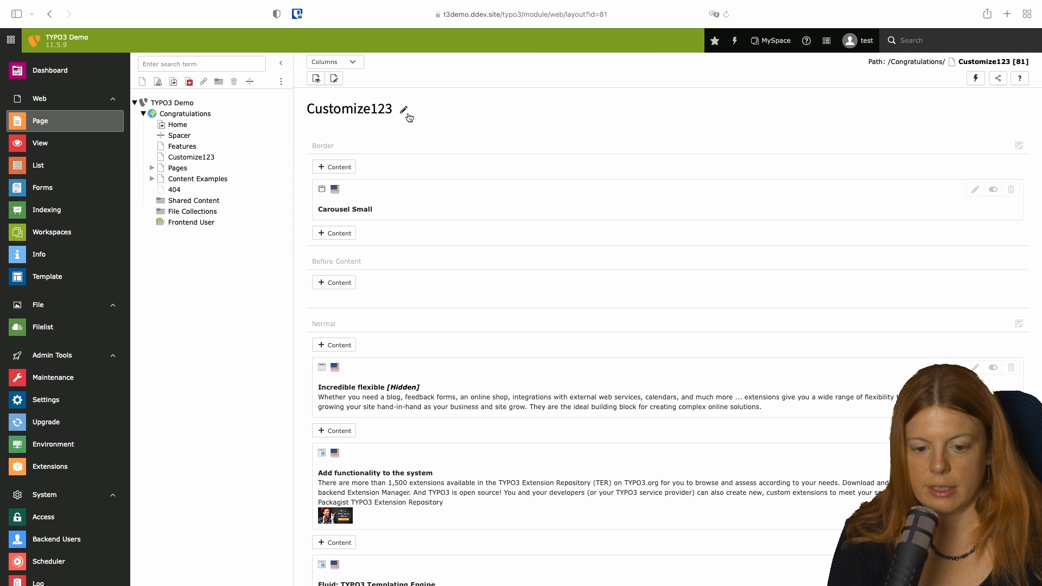
left_click(404, 109)
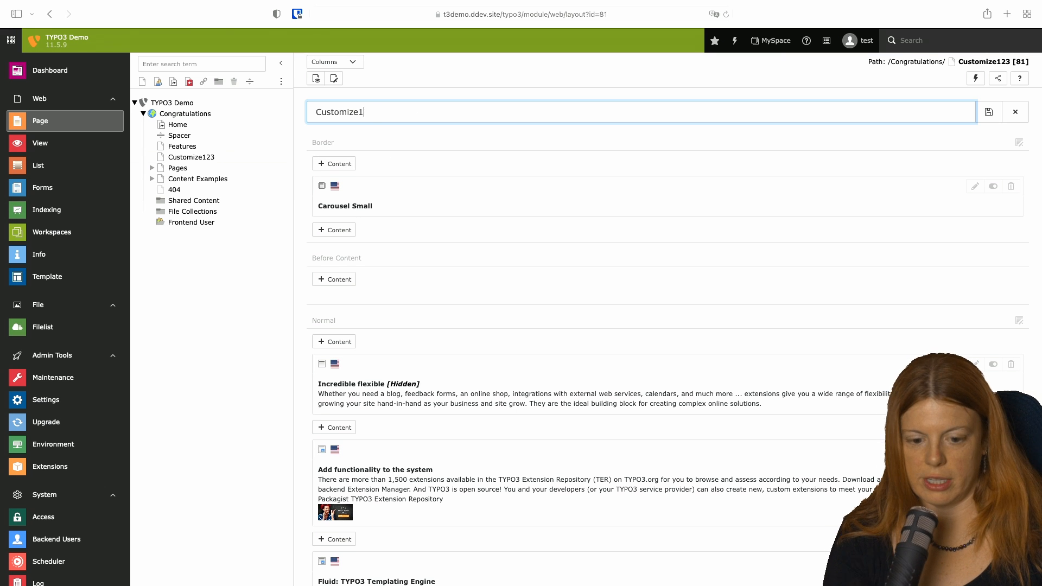
left_click(1015, 110)
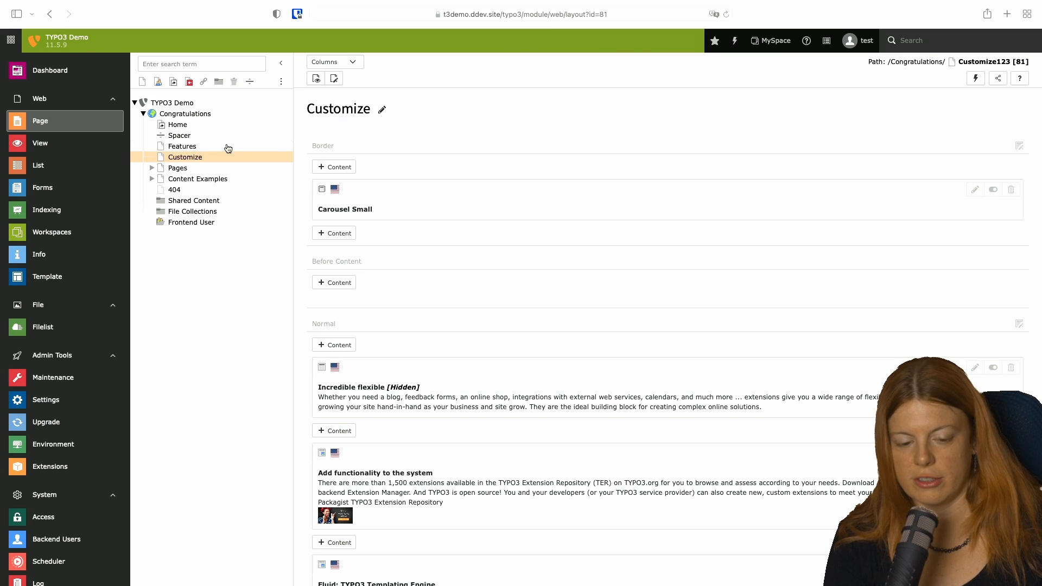
mouse_move(41, 187)
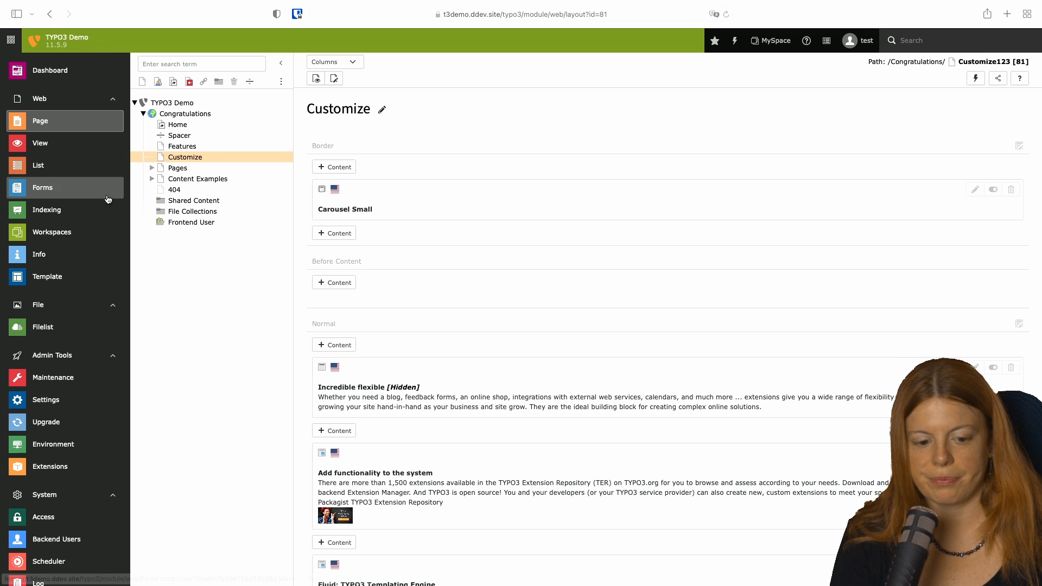
left_click(52, 231)
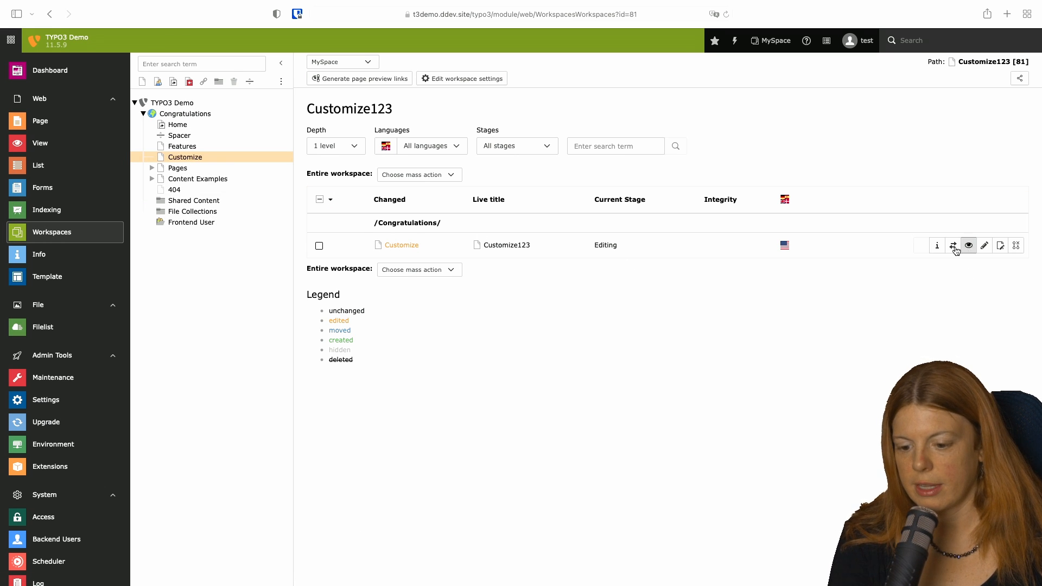
Step: Select the Customize change and send it to the Proofreading stage
left_click(420, 269)
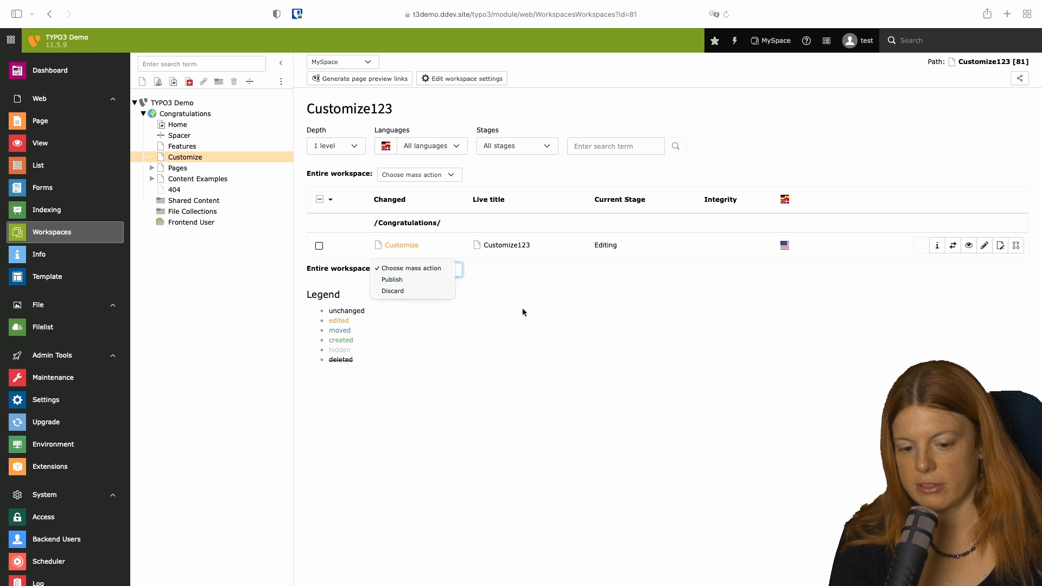
left_click(319, 245)
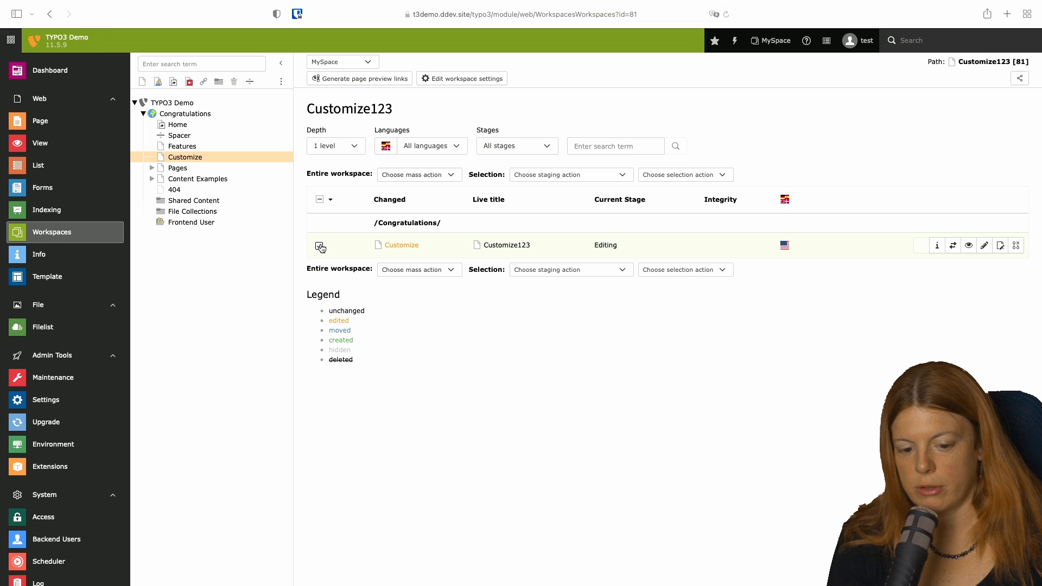
left_click(319, 245)
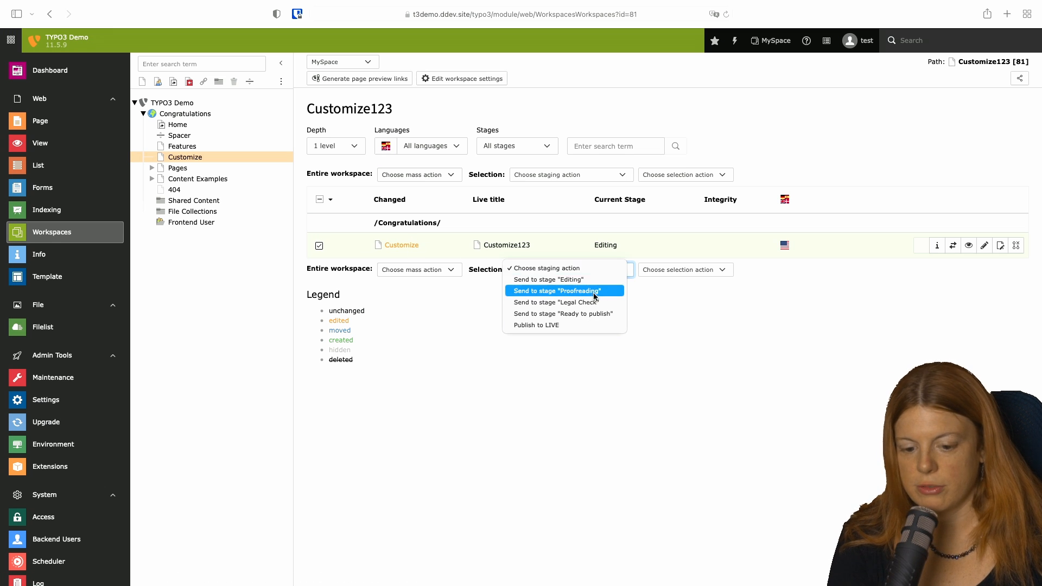
mouse_move(548, 279)
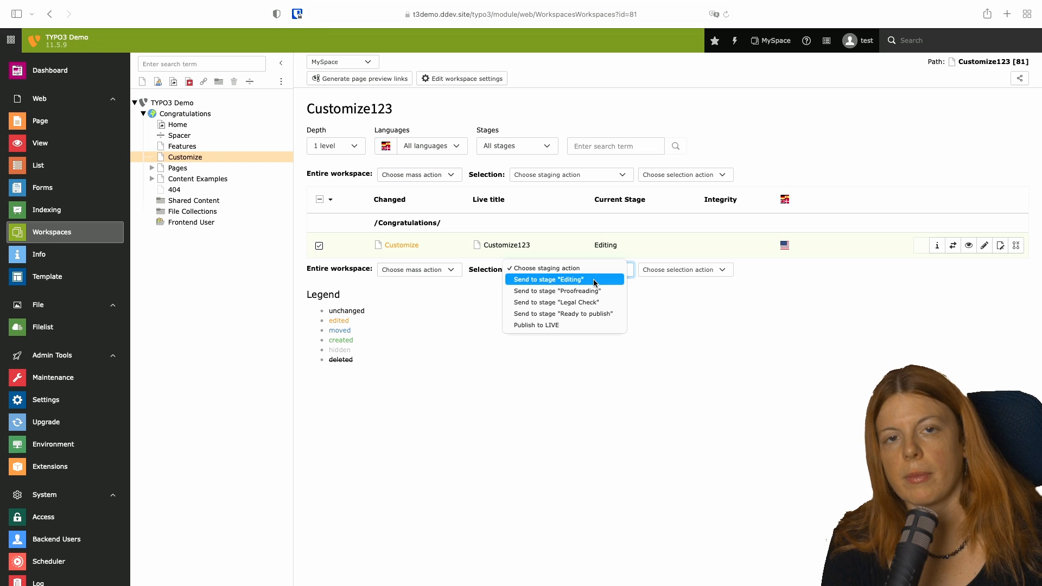
mouse_move(564, 301)
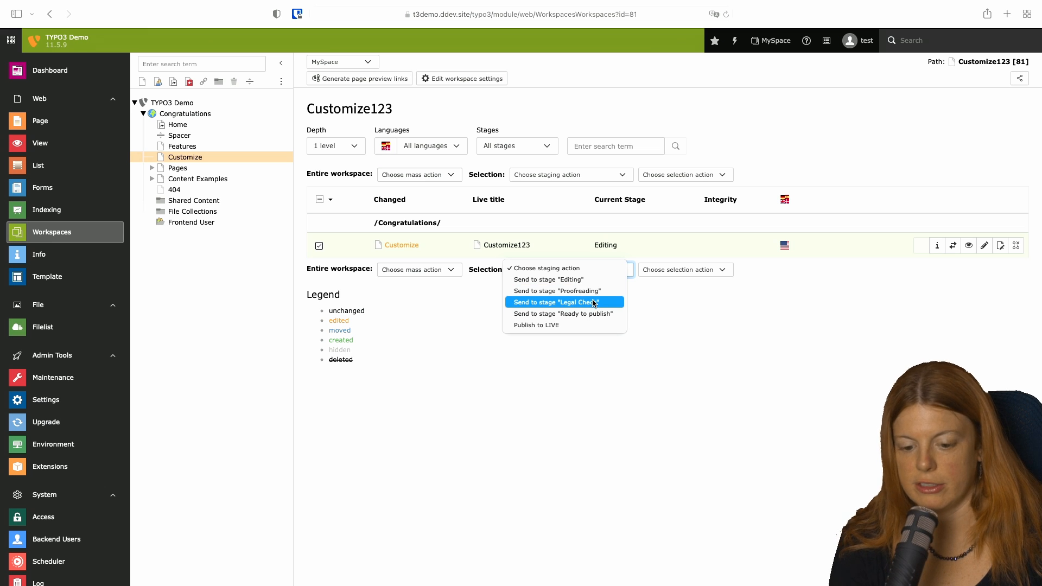
mouse_move(565, 291)
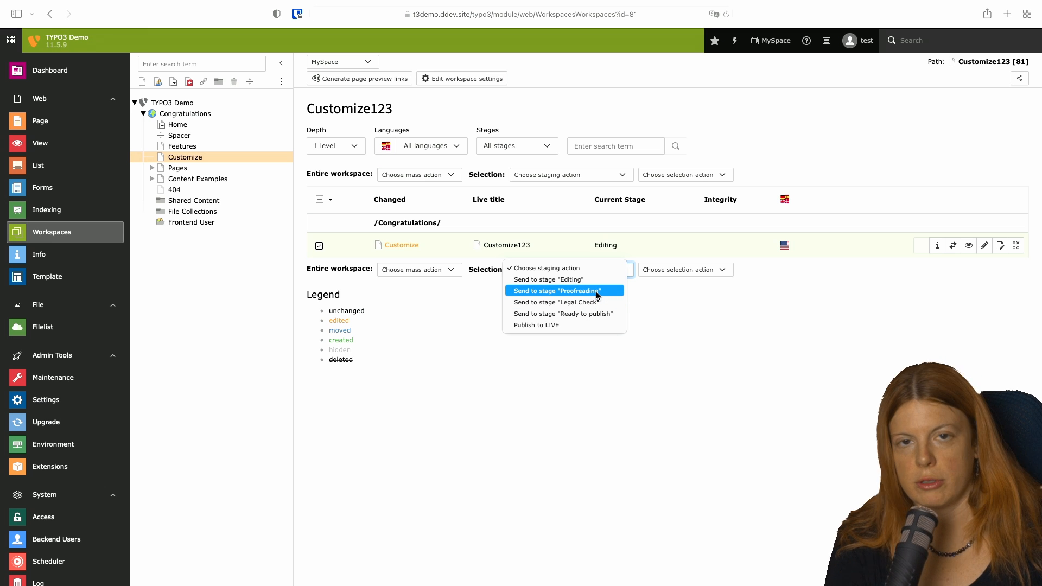
left_click(557, 291)
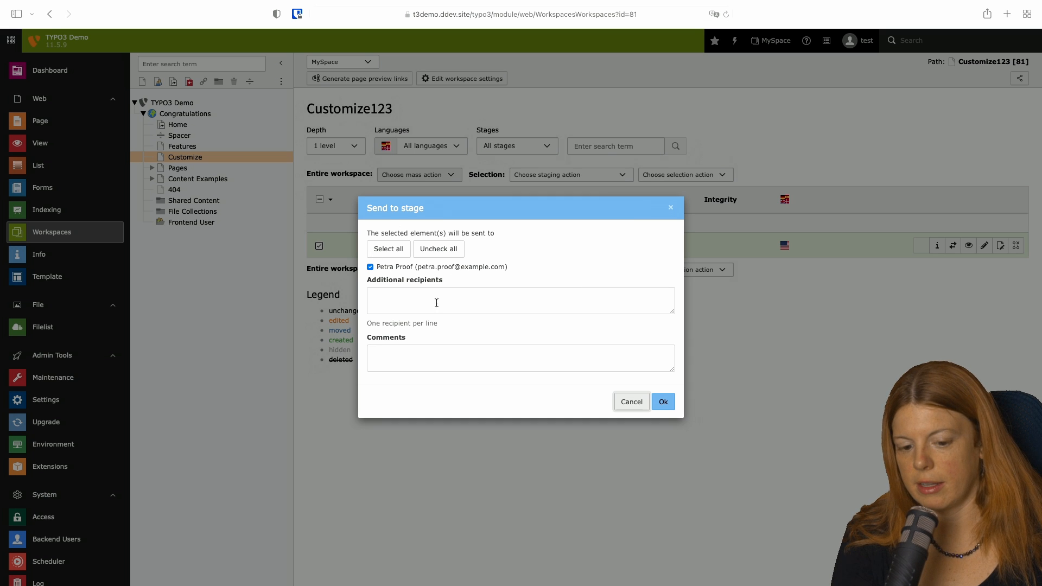
mouse_move(454, 229)
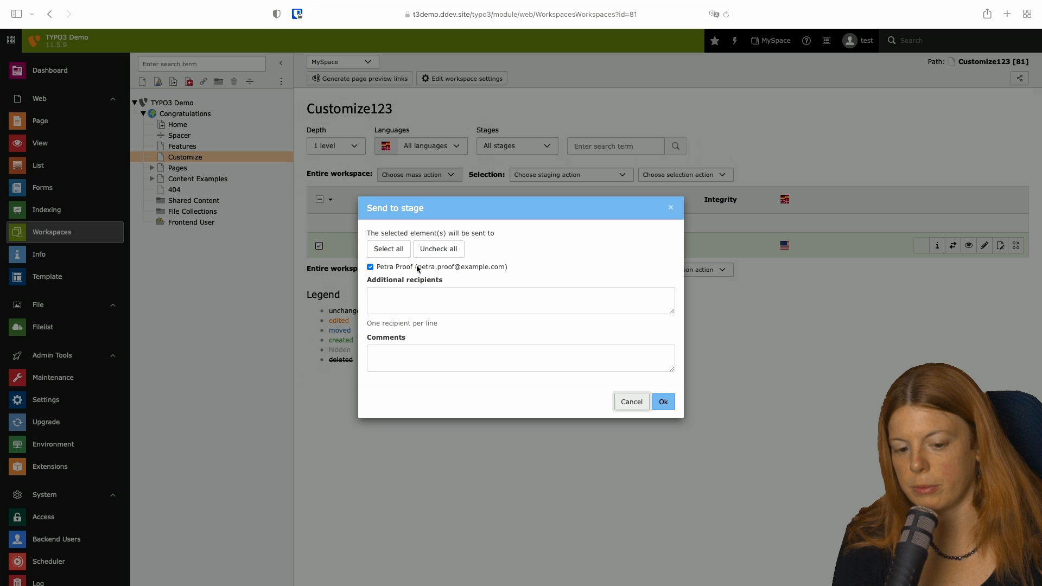
mouse_move(398, 269)
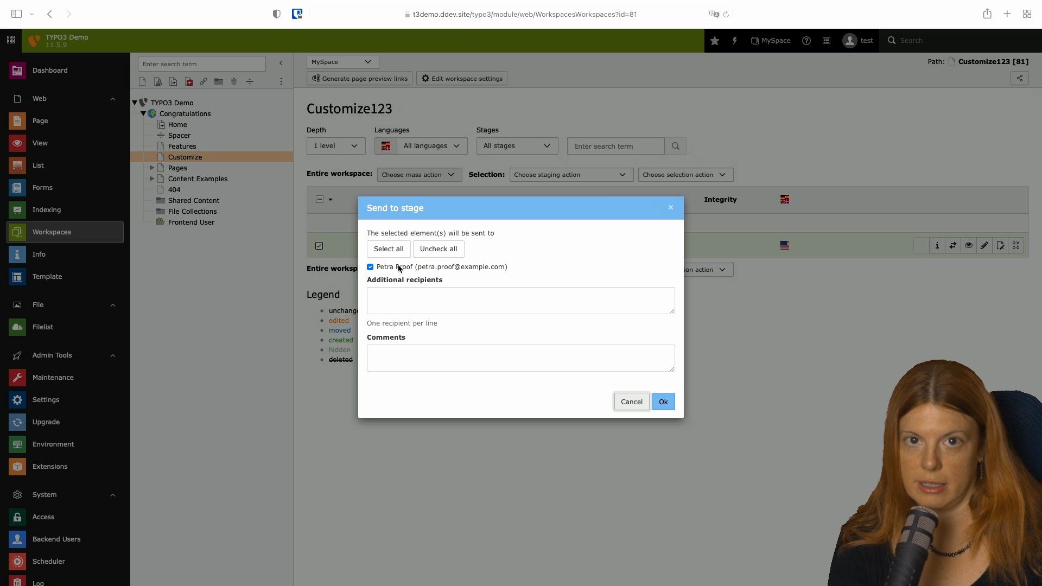
Step: Send the Customize change to Proofreading with the comment 'Petra, please proofread. Thanks!'
left_click(520, 358)
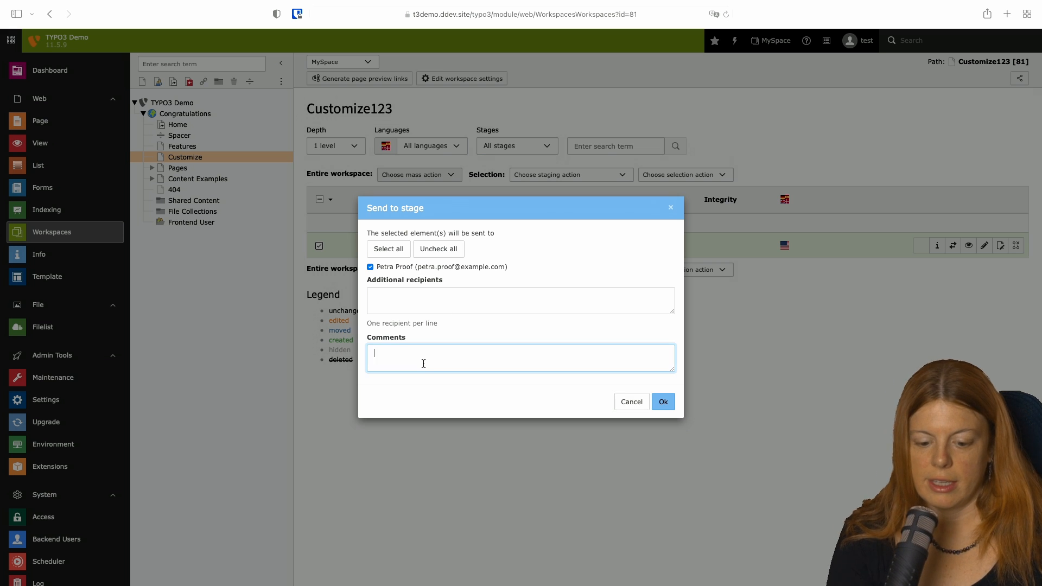
type("P")
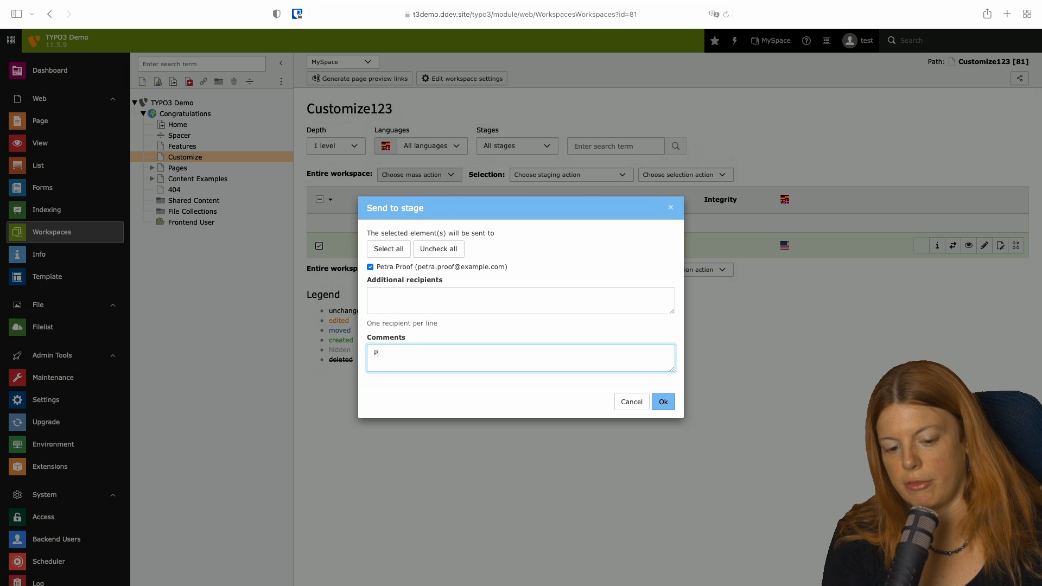
type("Petra, please proofread.")
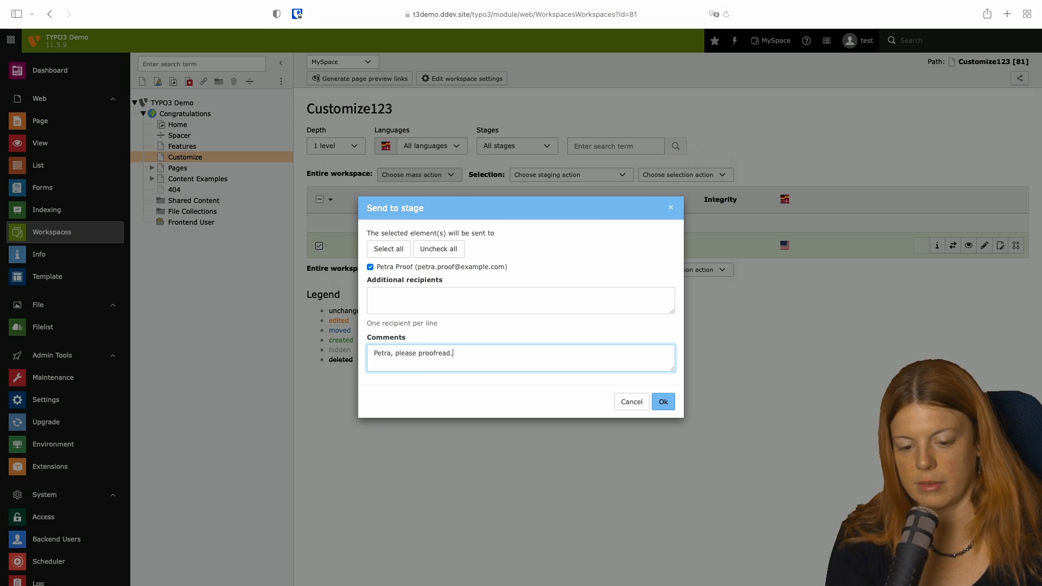
type("Thanks!")
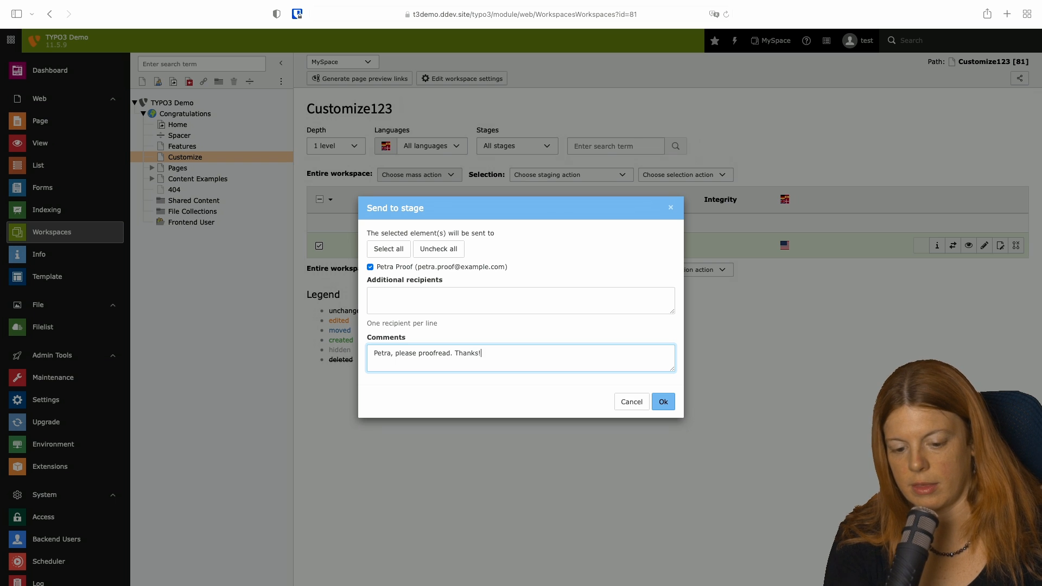
left_click(663, 401)
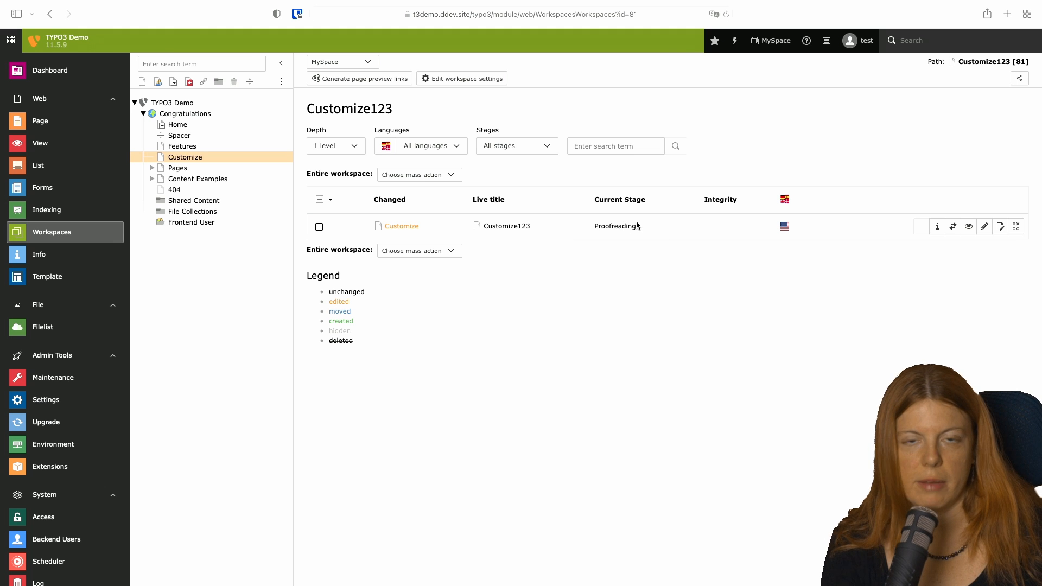
mouse_move(618, 254)
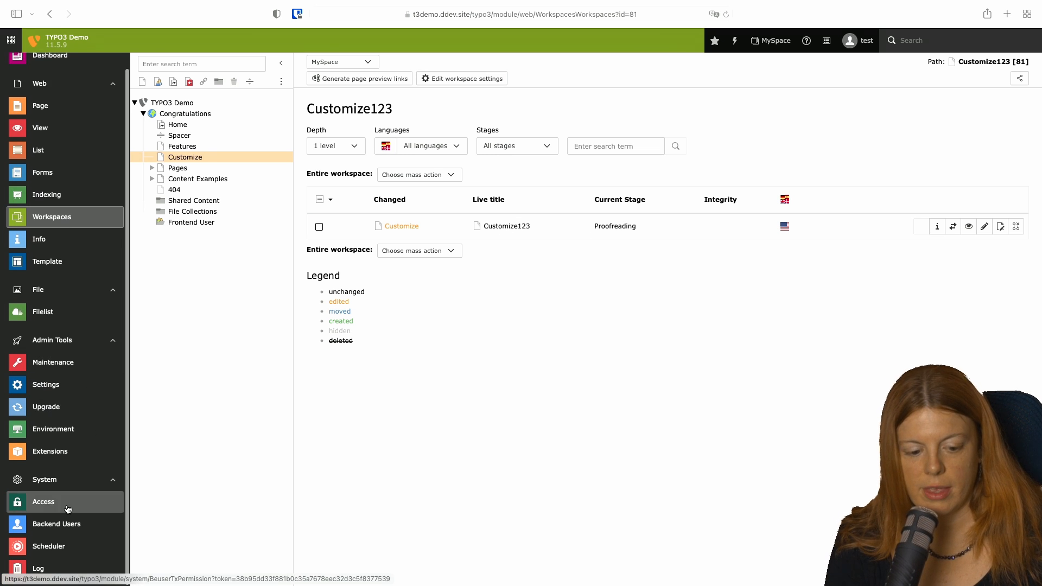
Step: Switch to Petra Proof from Backend Users, then exit switch user mode back to admin
left_click(57, 523)
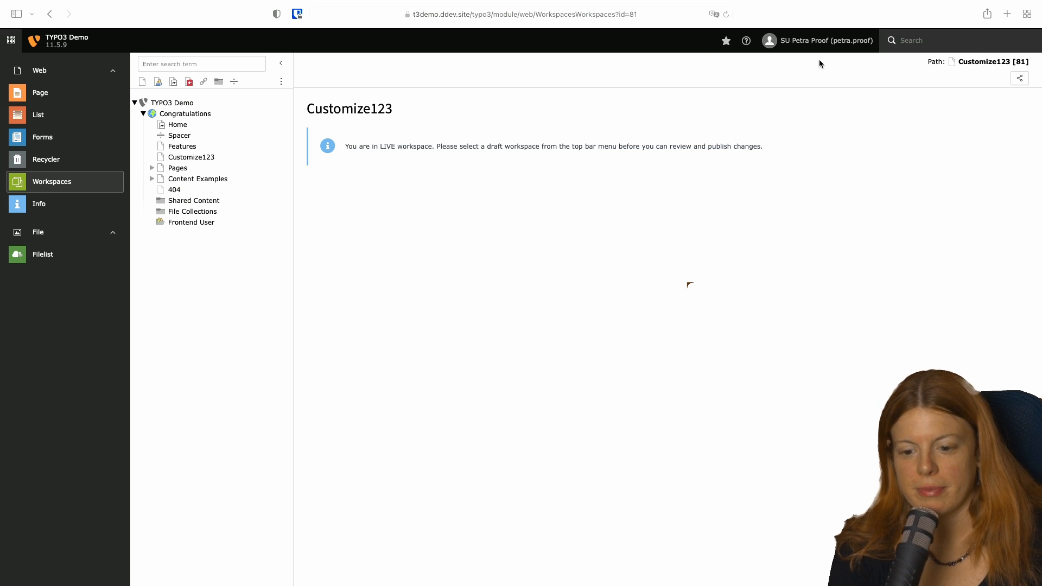
left_click(818, 41)
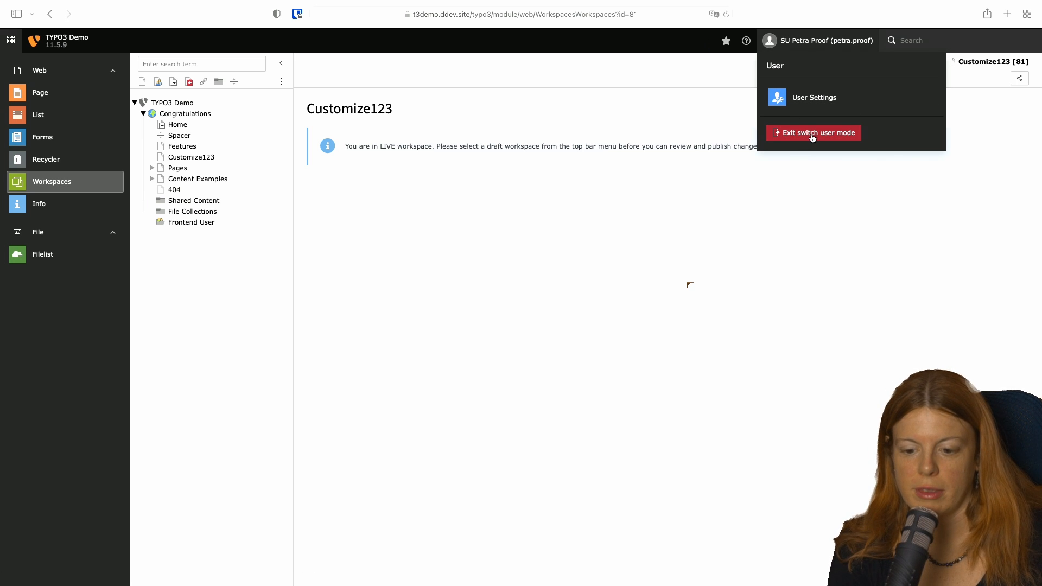
left_click(813, 133)
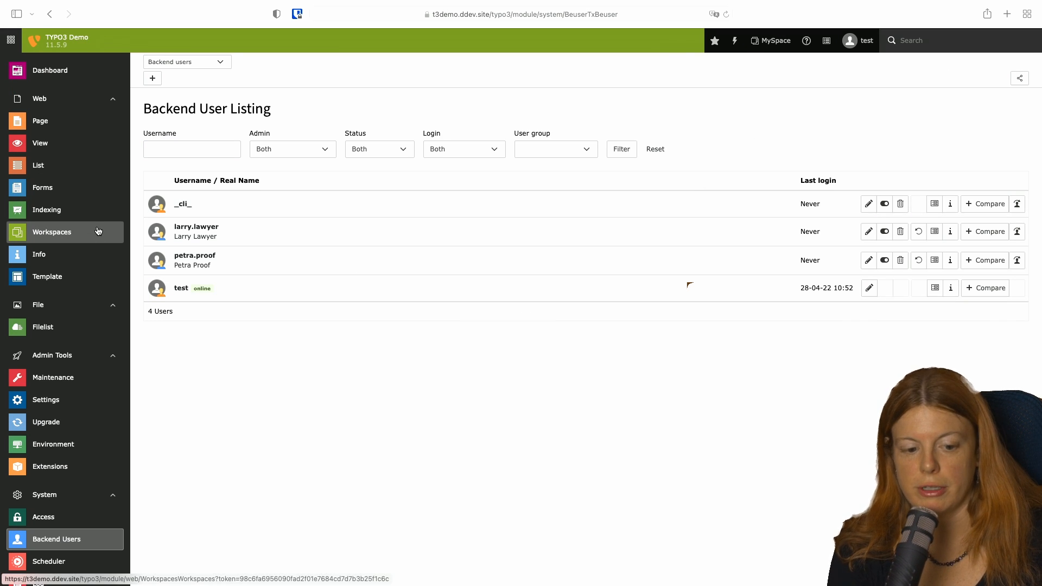
Step: From the Workspaces module, reopen MySpace settings showing the Proofreading and Legal Check stages
left_click(52, 232)
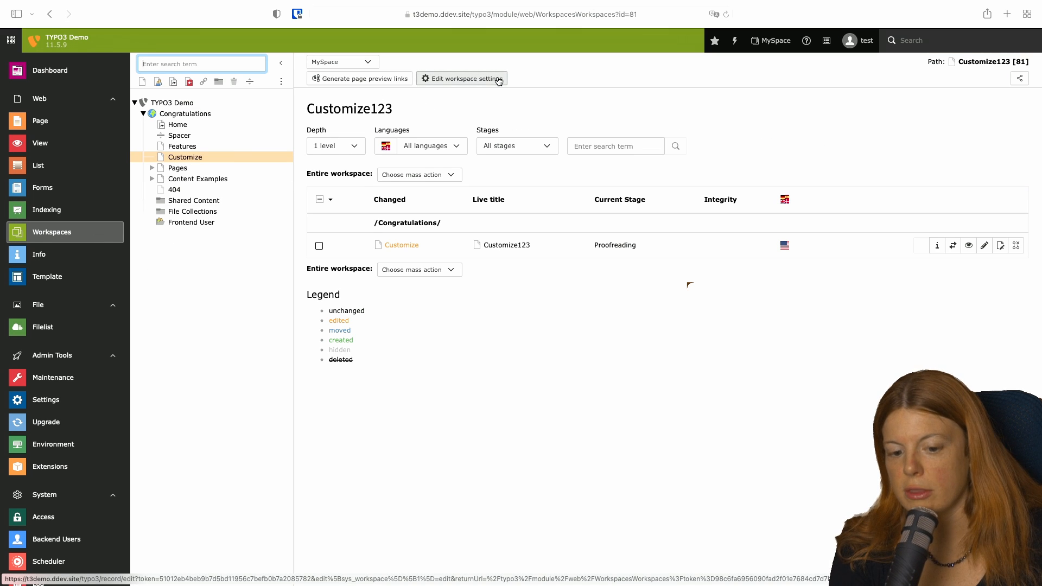
mouse_move(465, 78)
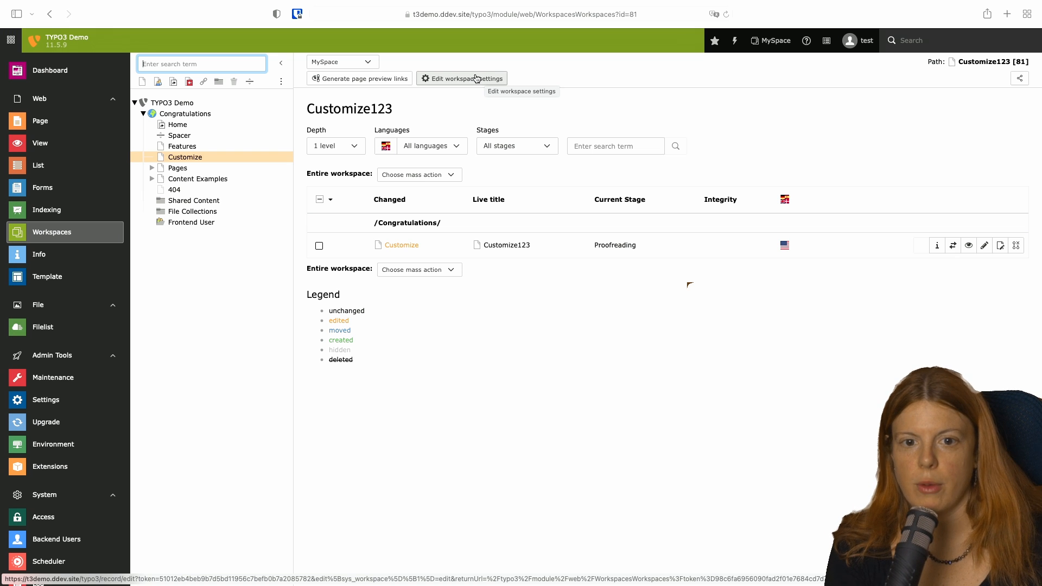
left_click(461, 79)
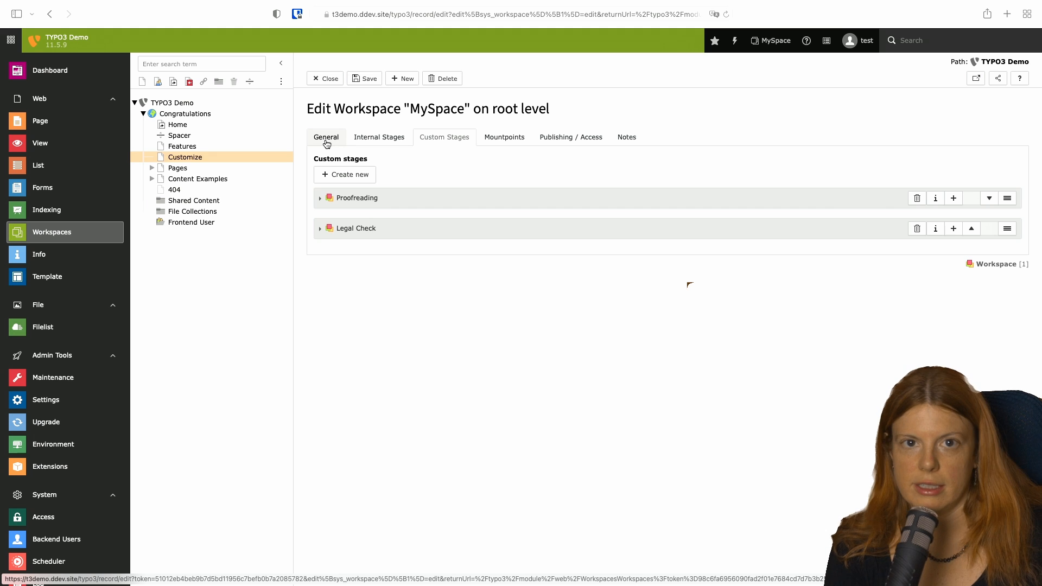
Step: Add test as MySpace owner and petra.proof and larry.lawyer as members
left_click(325, 137)
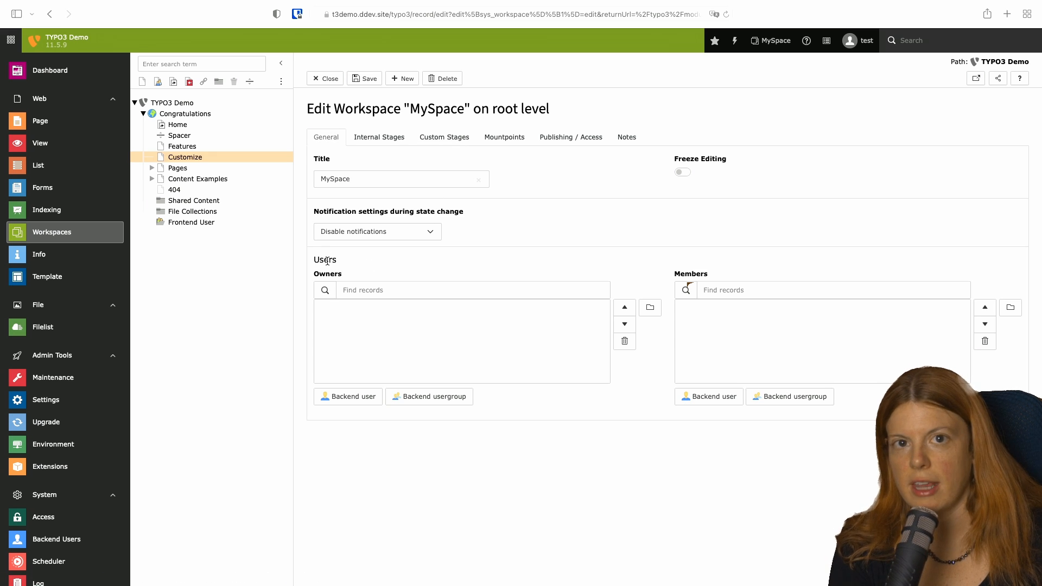
mouse_move(596, 308)
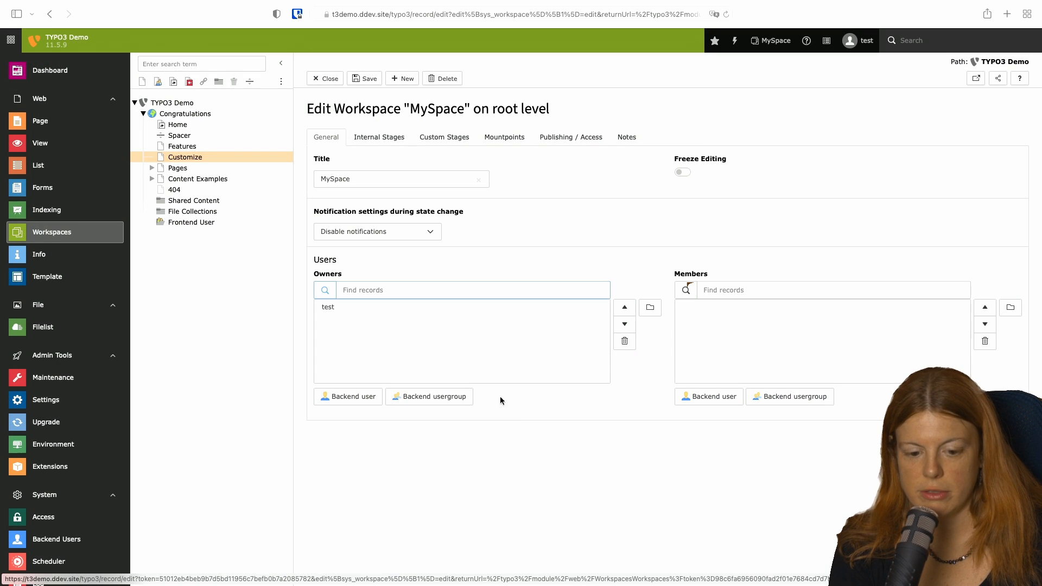
mouse_move(1019, 282)
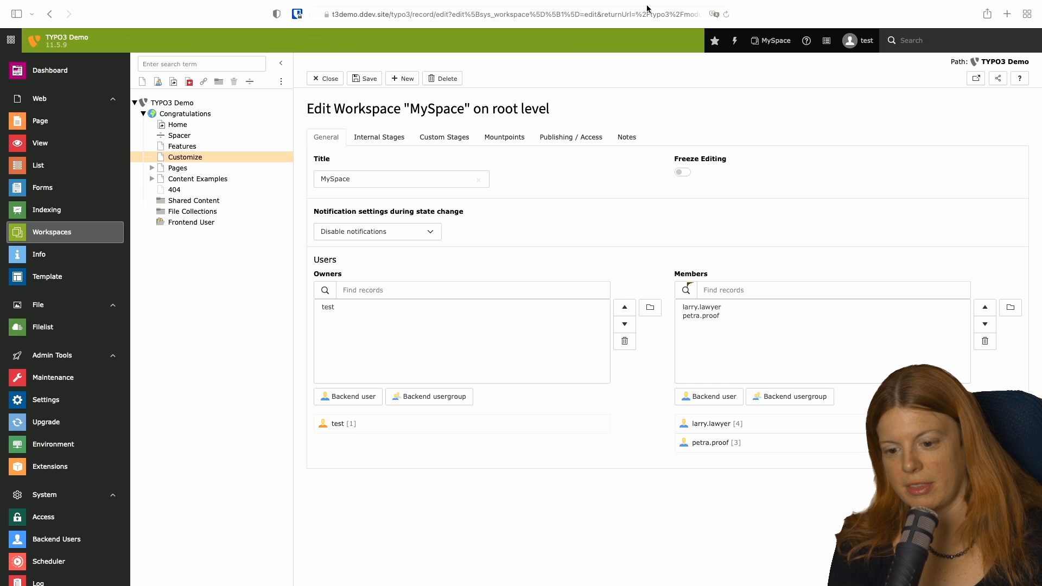
left_click(770, 41)
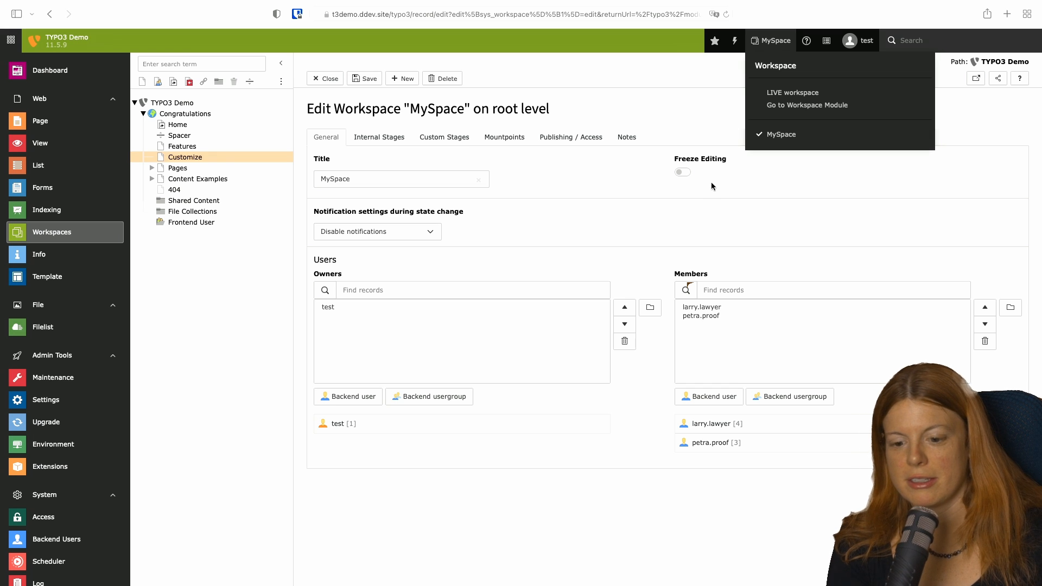
left_click(770, 41)
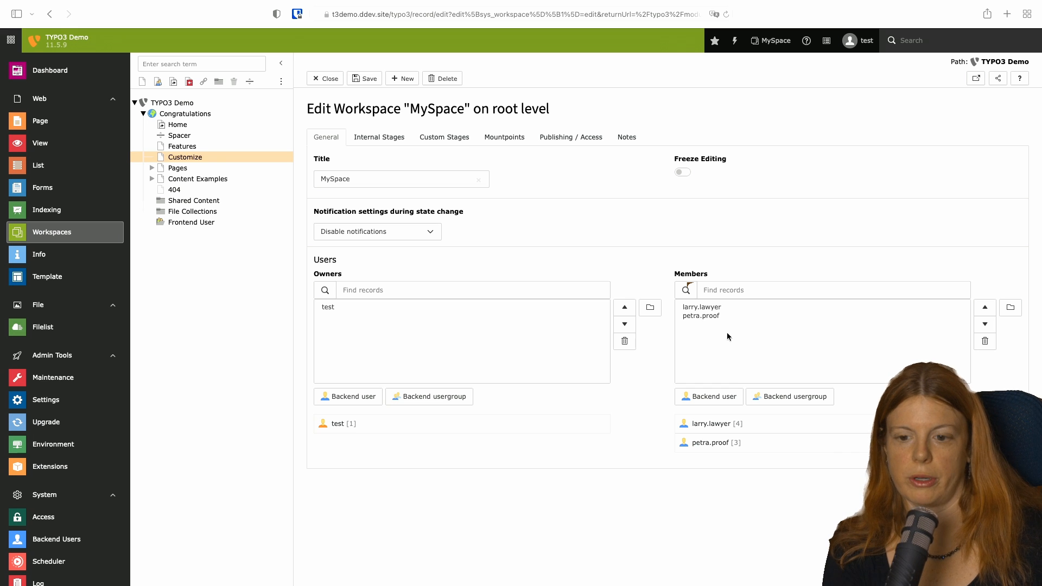
Step: As Petra Proof in the MySpace workspace, select the Customize change awaiting proofreading
left_click(858, 39)
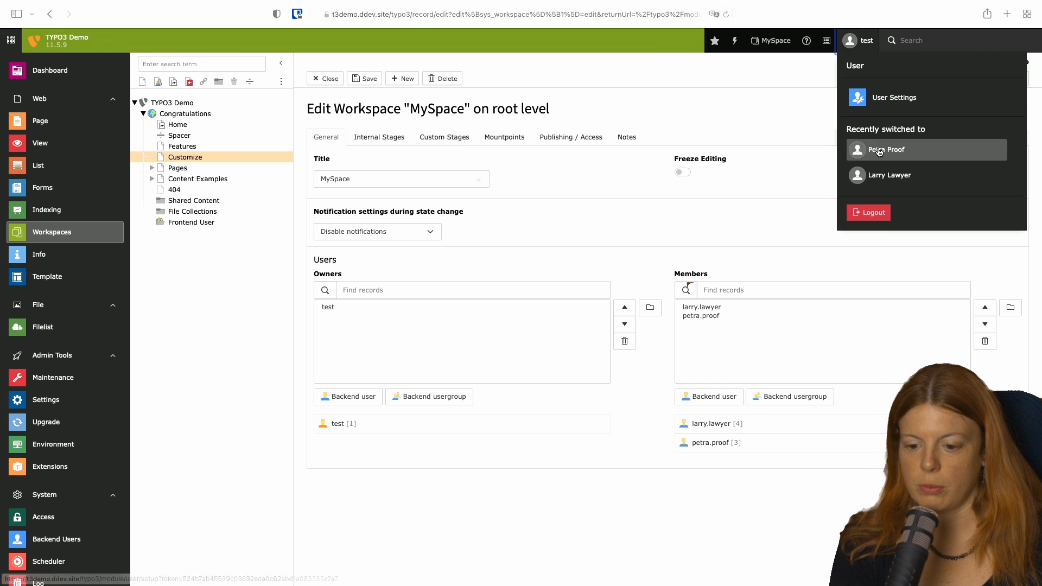
left_click(886, 149)
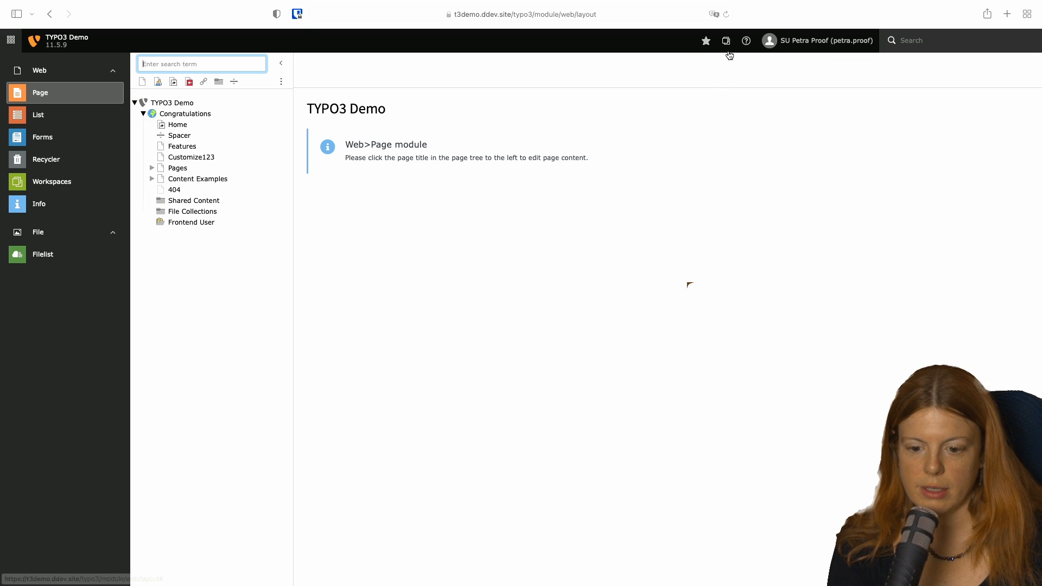
left_click(725, 41)
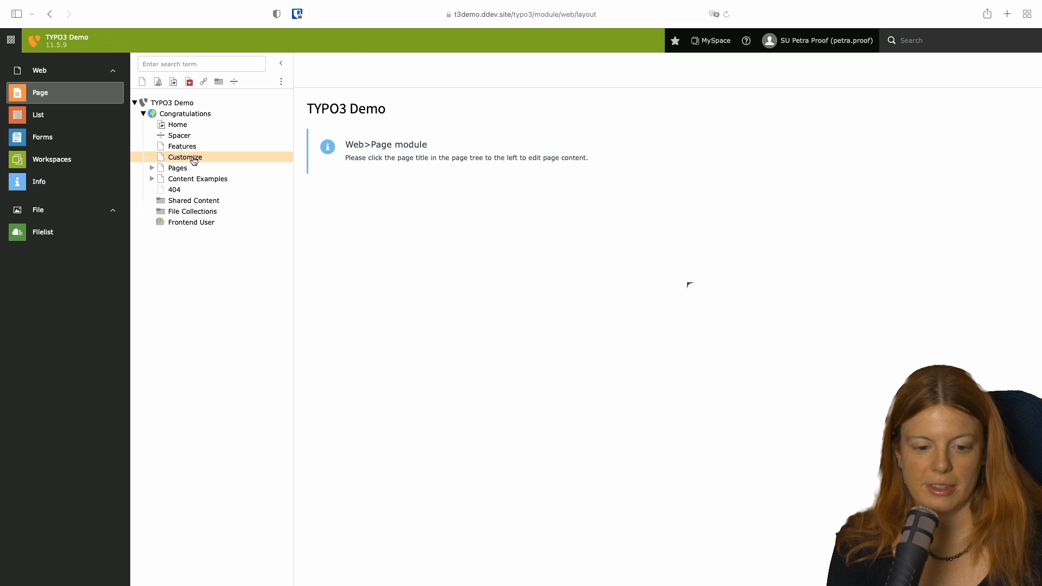
left_click(52, 159)
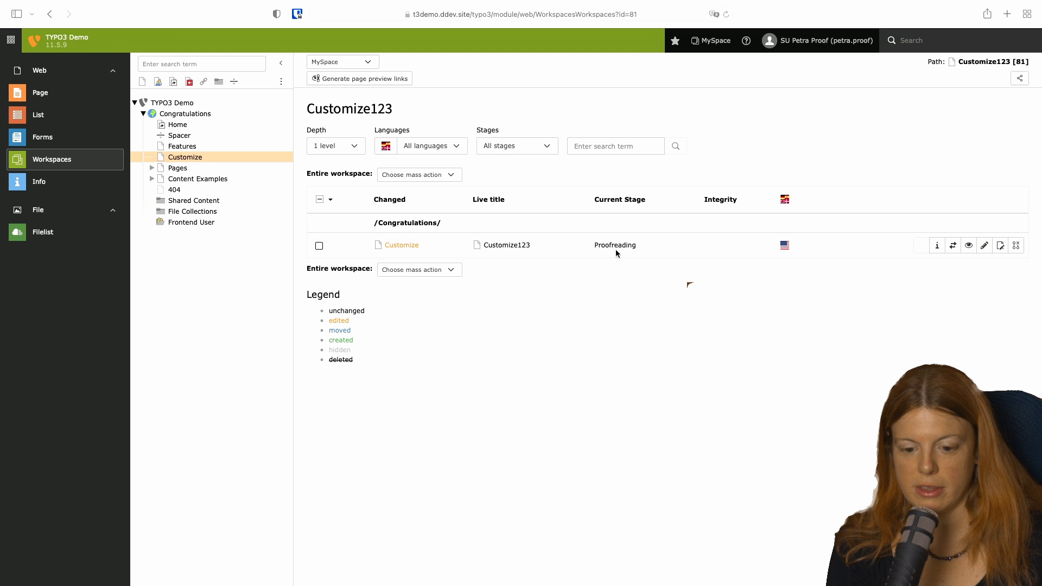
left_click(318, 245)
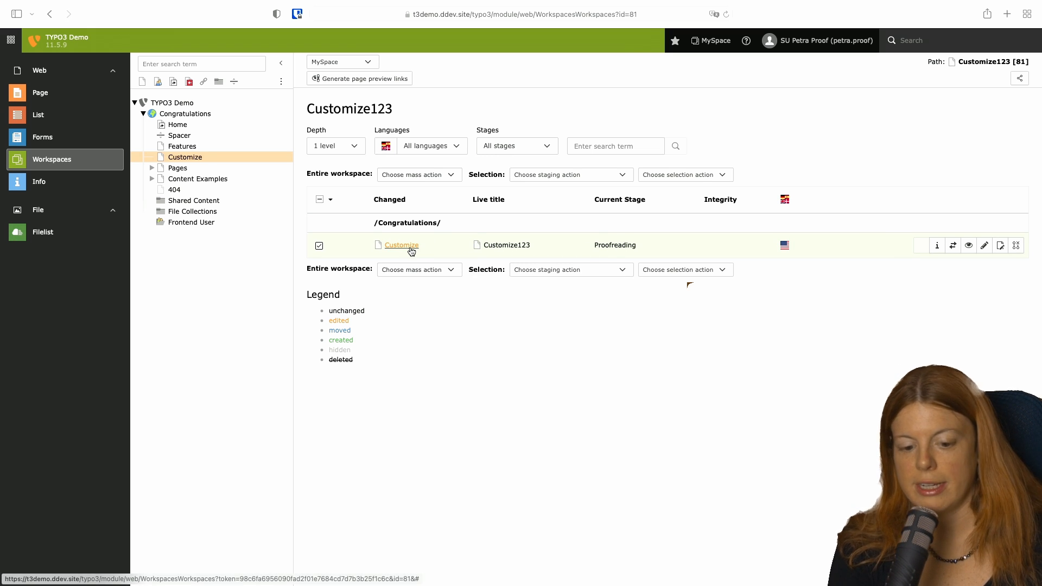
Step: Review the Customize change's Information dialog: comments, history and summary of changes
left_click(937, 246)
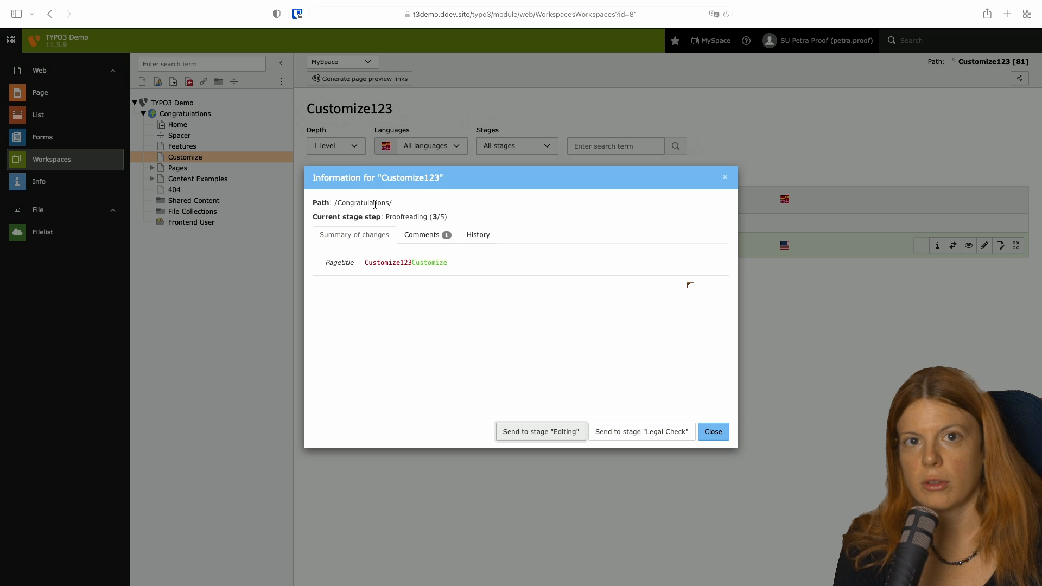
mouse_move(335, 260)
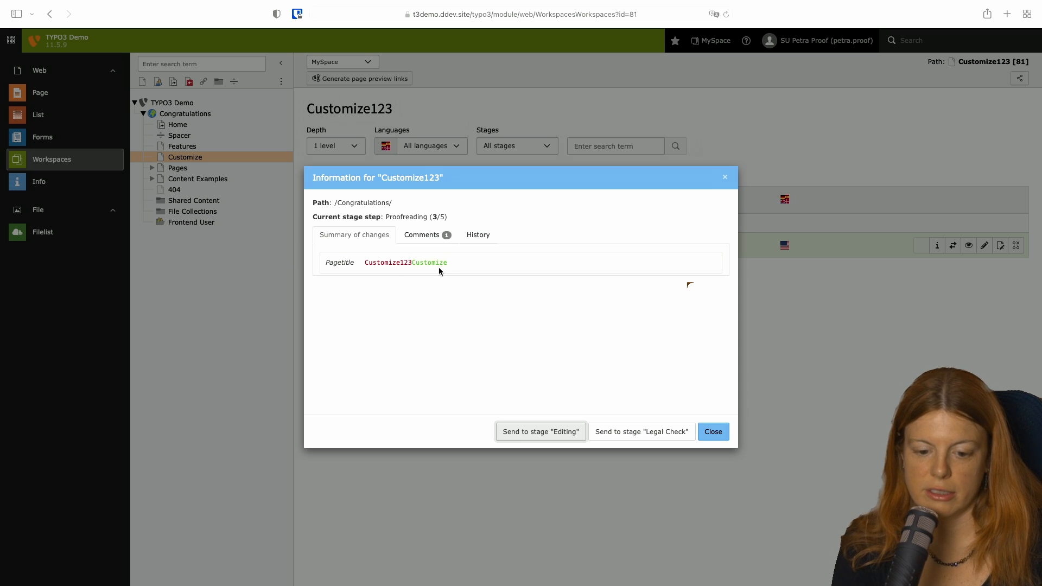
left_click(421, 235)
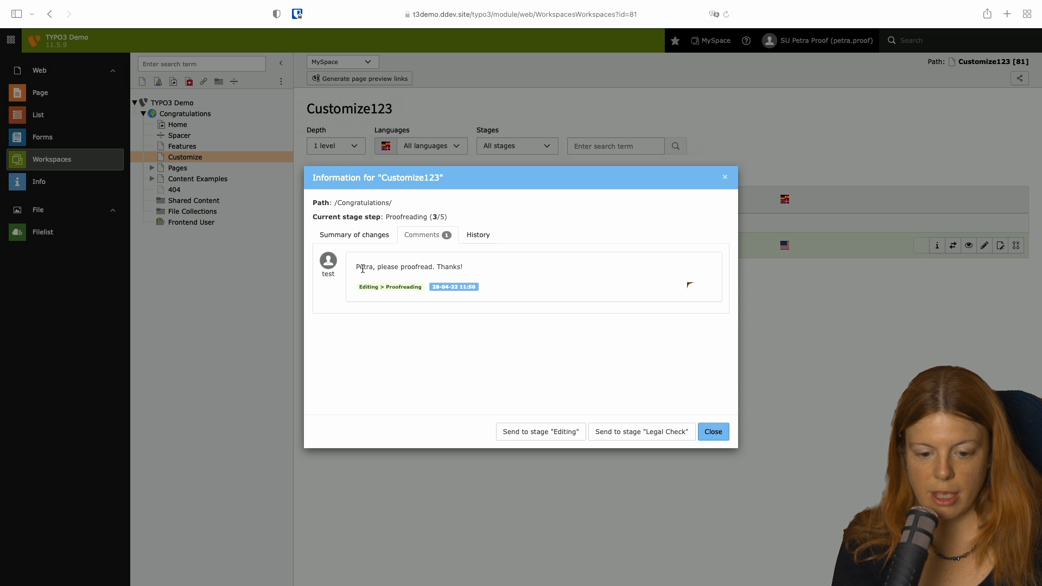
mouse_move(433, 307)
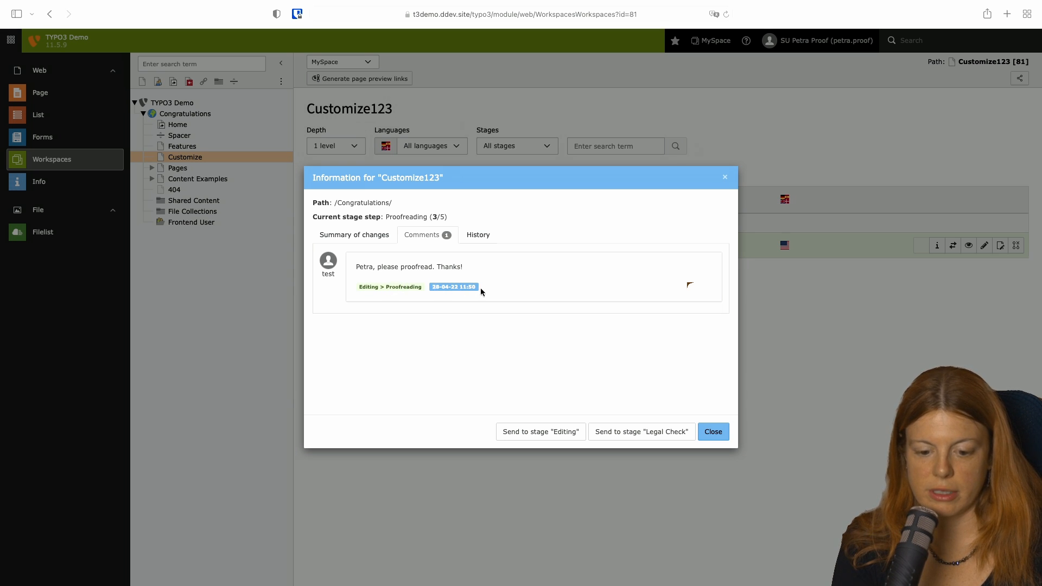
left_click(477, 234)
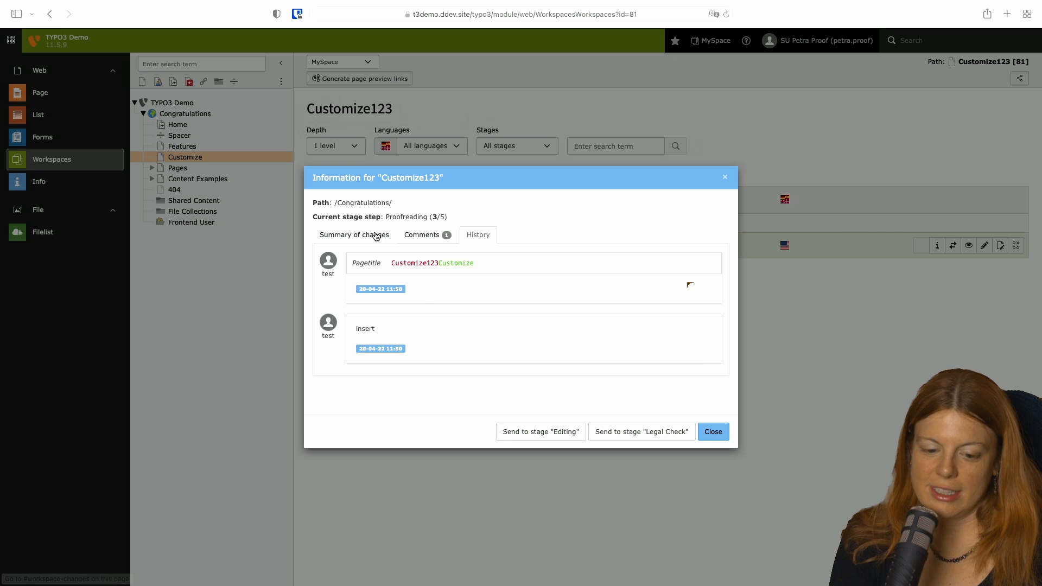
left_click(353, 234)
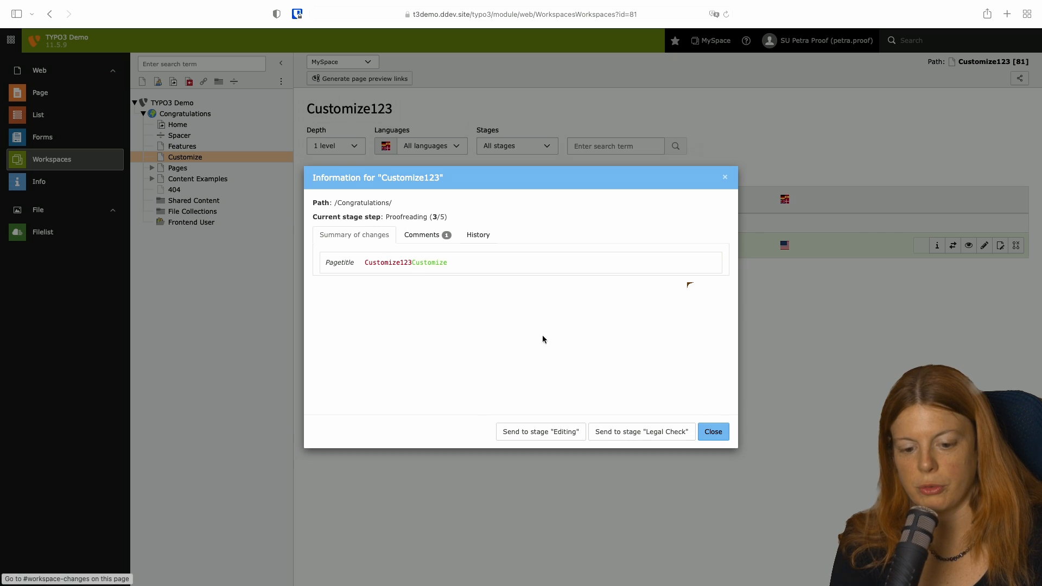
Step: Send the Customize change to Legal Check, asking Larry to check legal implications by tomorrow
left_click(639, 431)
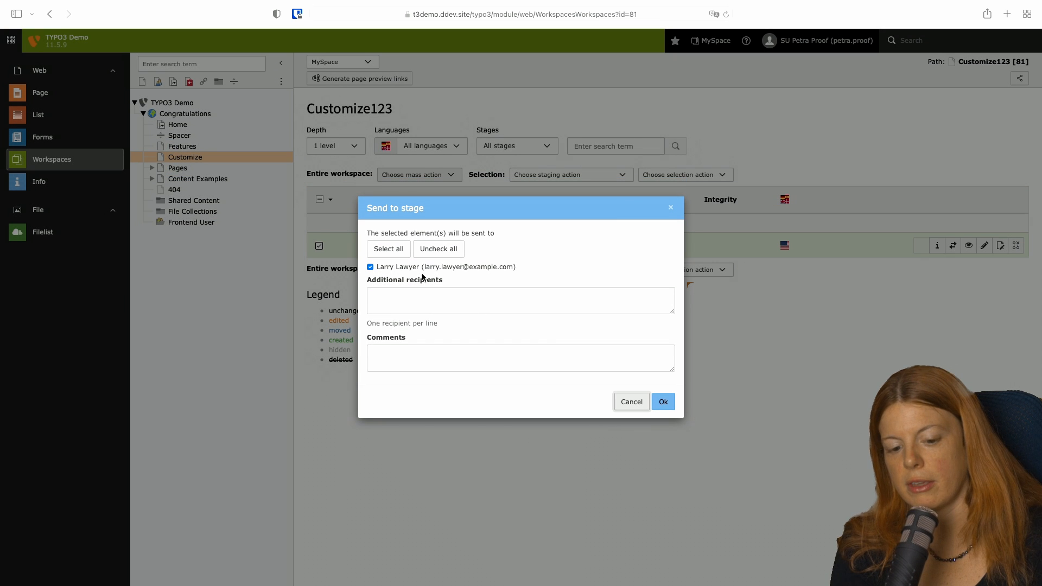
left_click(520, 300)
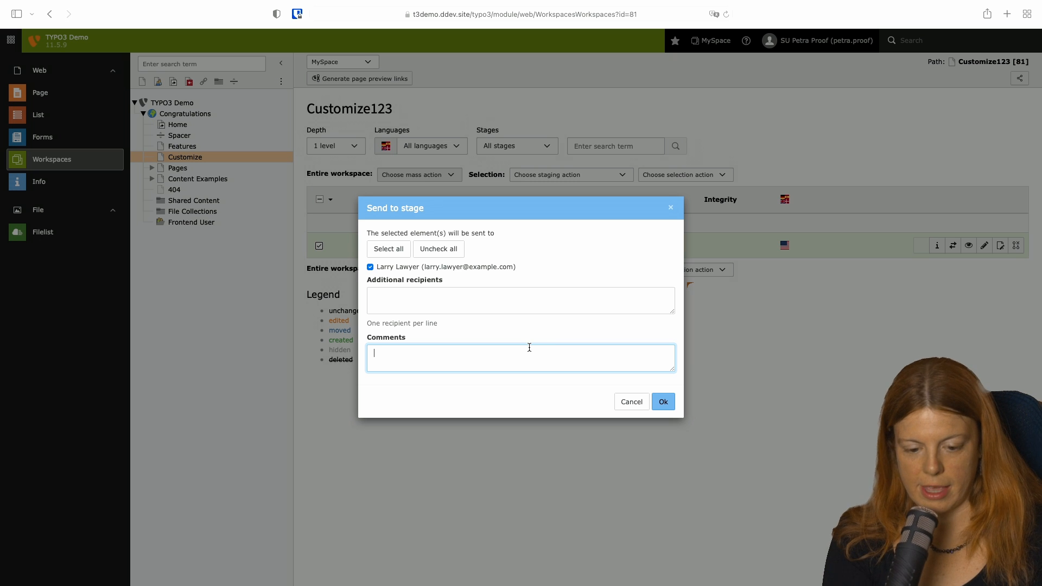
type("Larry, please check")
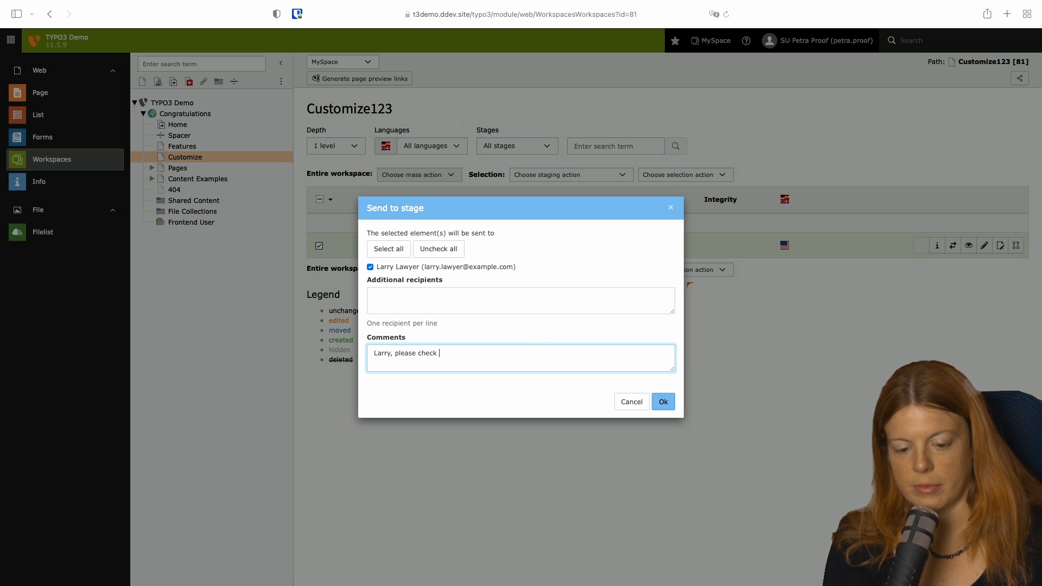
type("the legal")
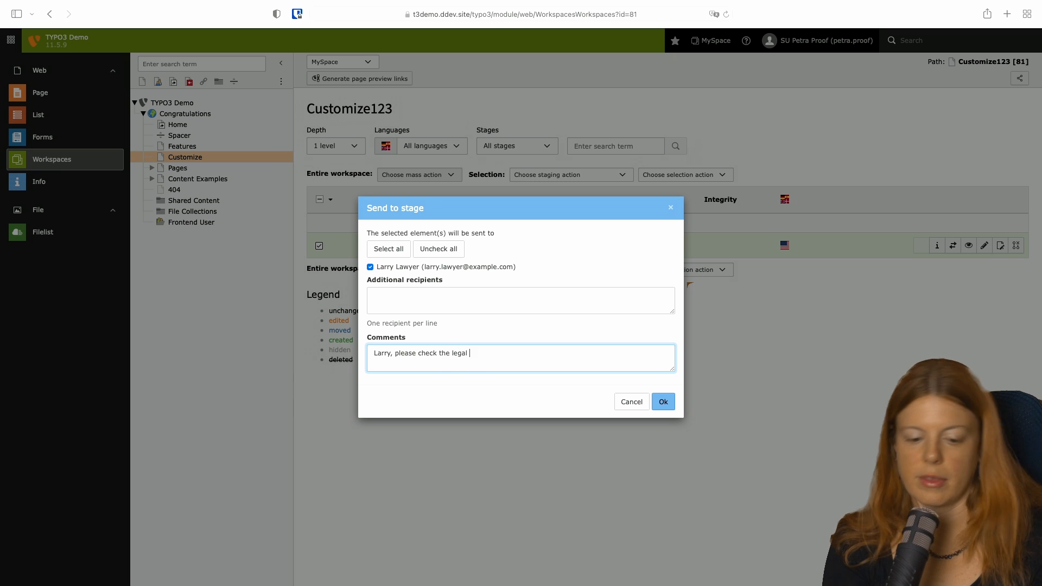
type("implications unt")
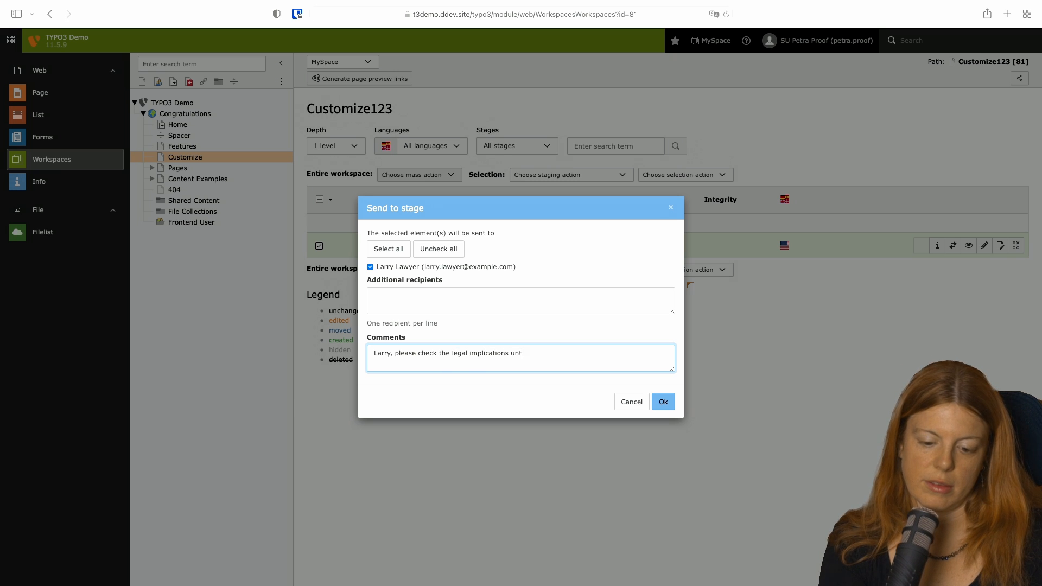
type("il tomorrow")
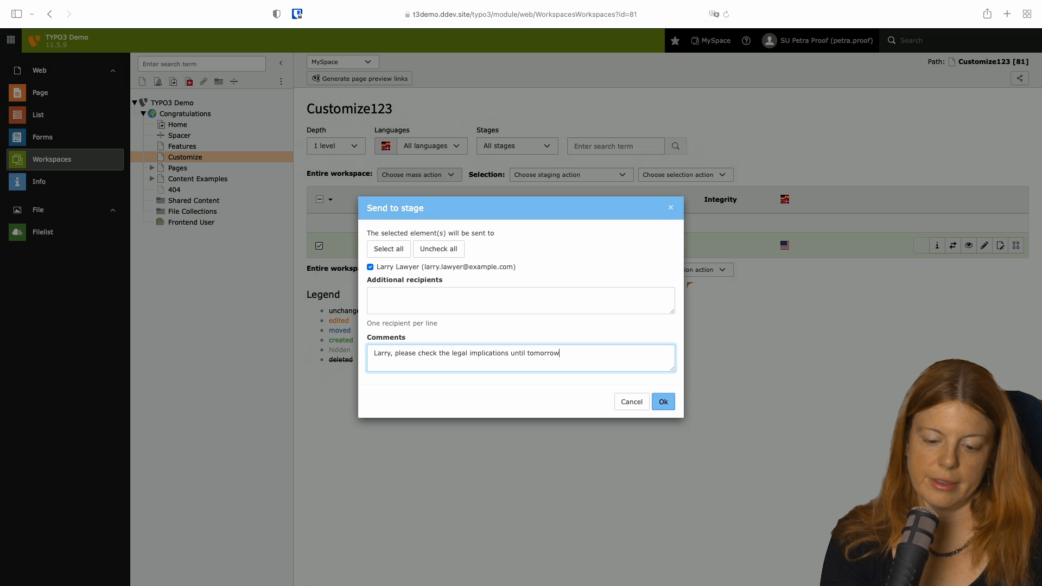
left_click(662, 401)
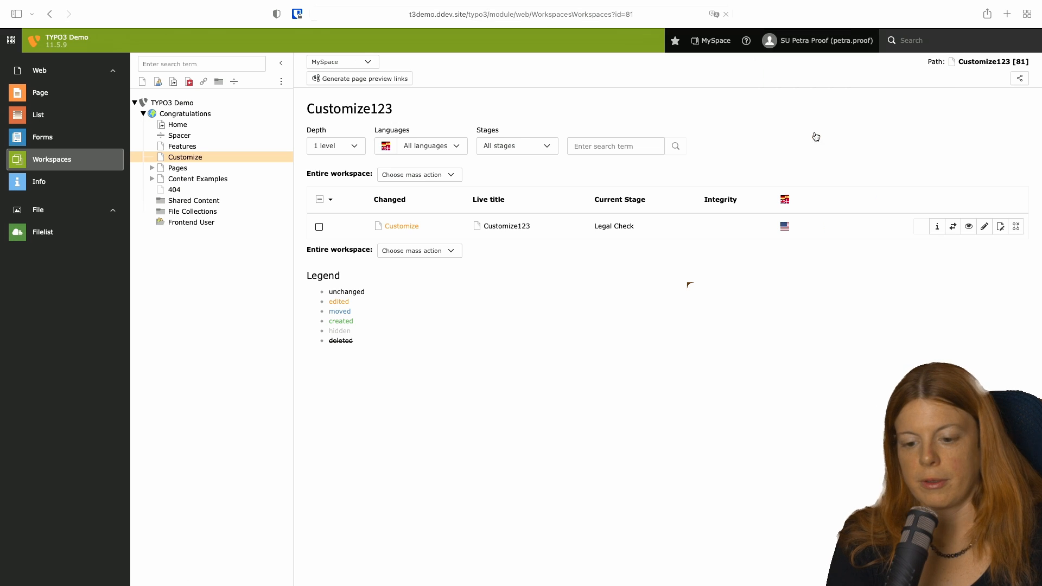
Step: Switch to Larry Lawyer and open the Customize123 change details at Legal Check
left_click(859, 40)
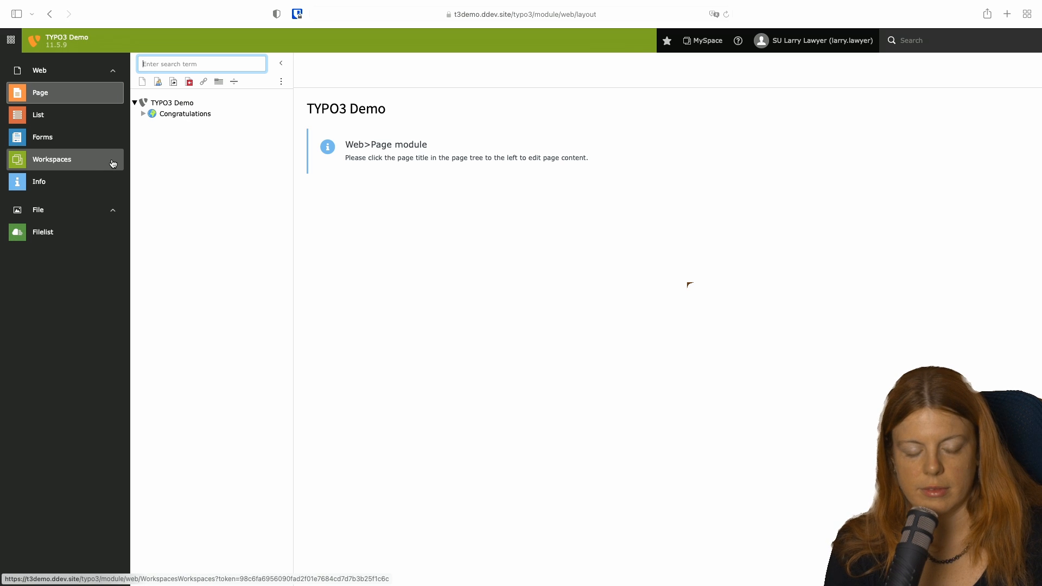
left_click(52, 159)
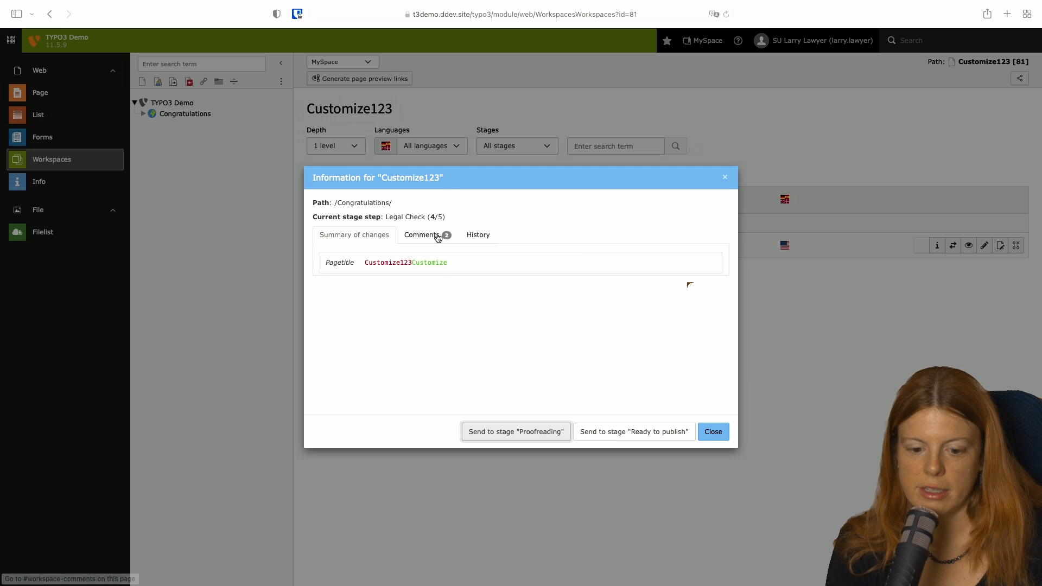
Step: Read the comments, then send the Customize change to Ready to publish
left_click(422, 234)
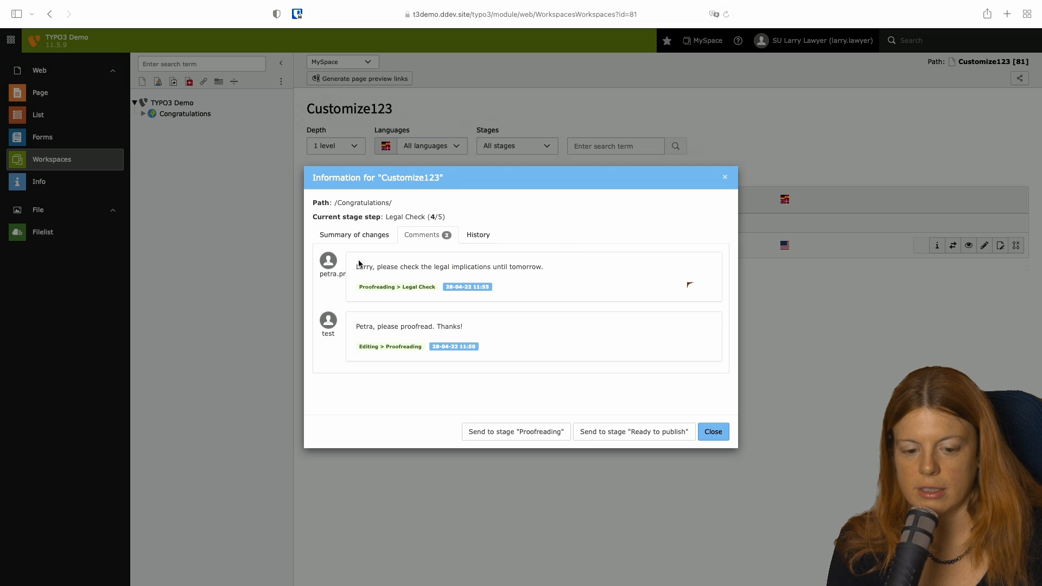
mouse_move(377, 345)
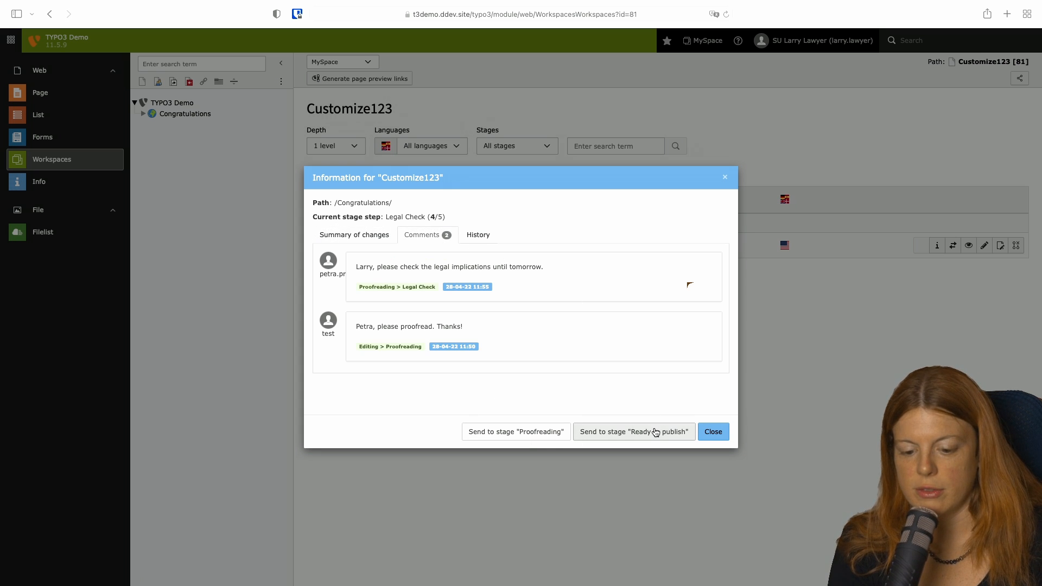
left_click(633, 431)
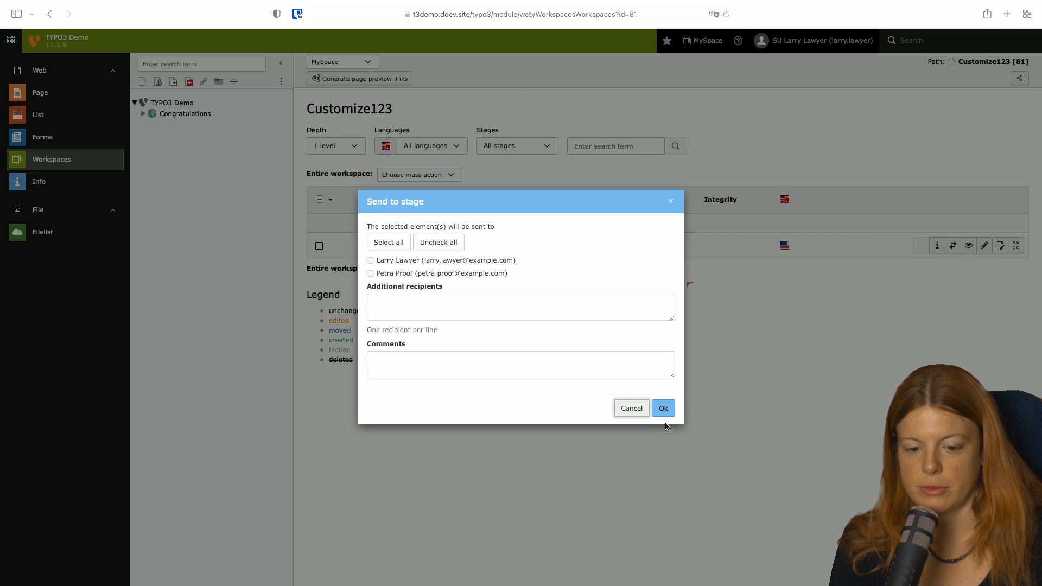
mouse_move(446, 287)
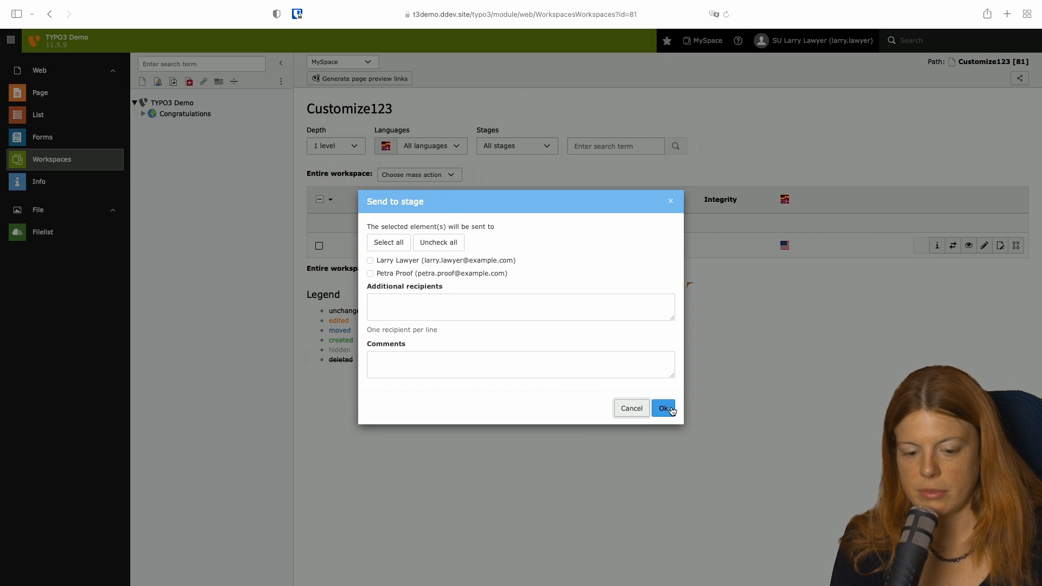
left_click(663, 407)
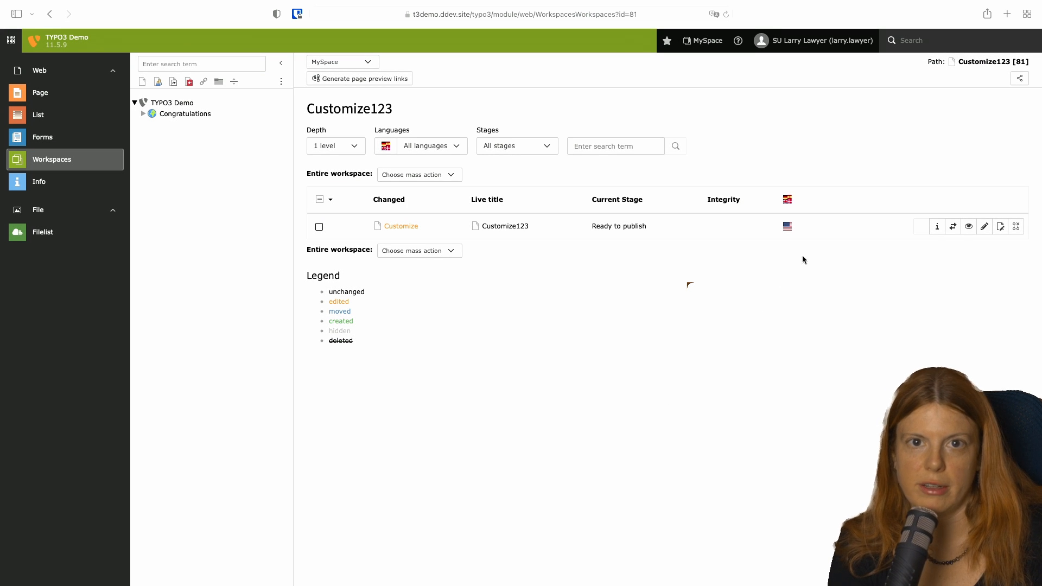
Step: Exit switch user mode to admin and view the Workspaces overview with Customize ready to publish
left_click(815, 41)
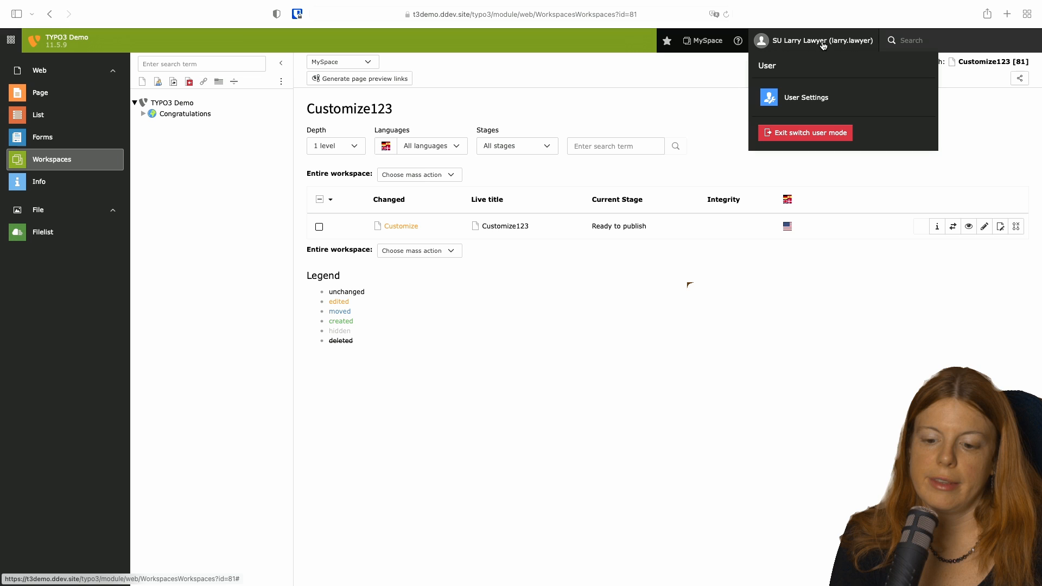
left_click(805, 133)
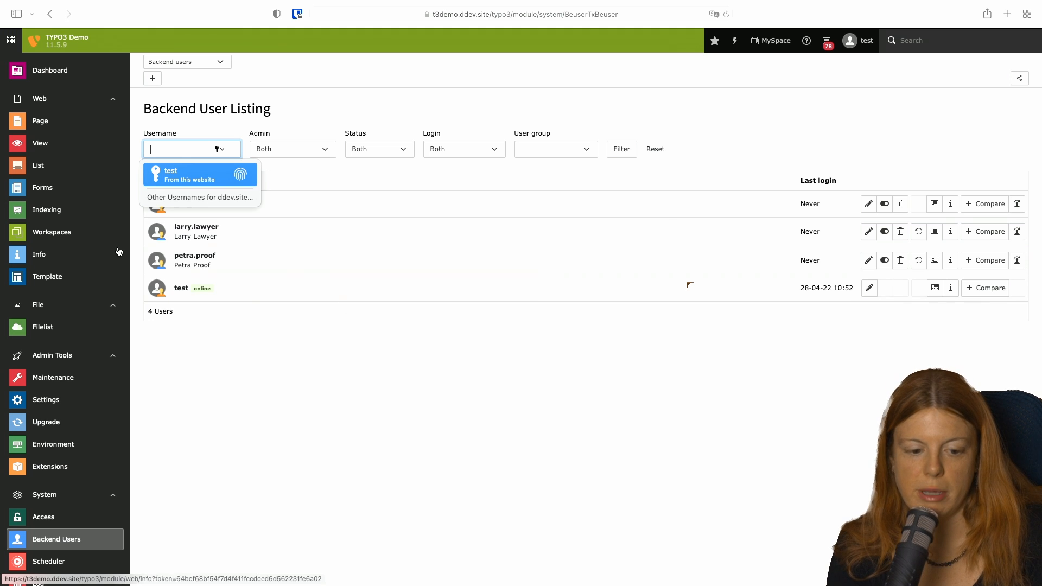
left_click(51, 231)
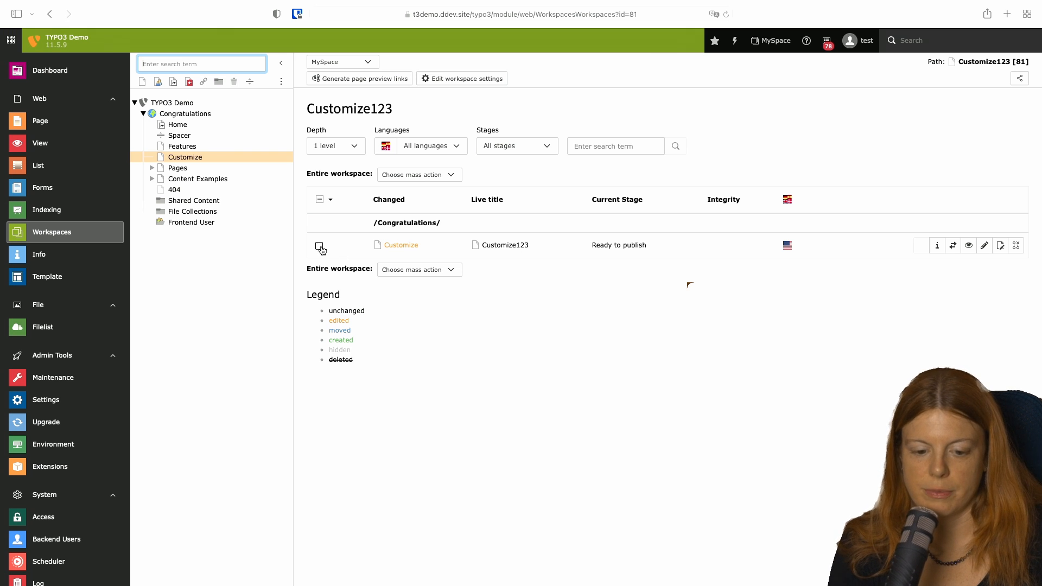
Step: Publish the selected Customize123 change to LIVE and confirm, notifying Larry Lawyer and Petra Proof
left_click(319, 246)
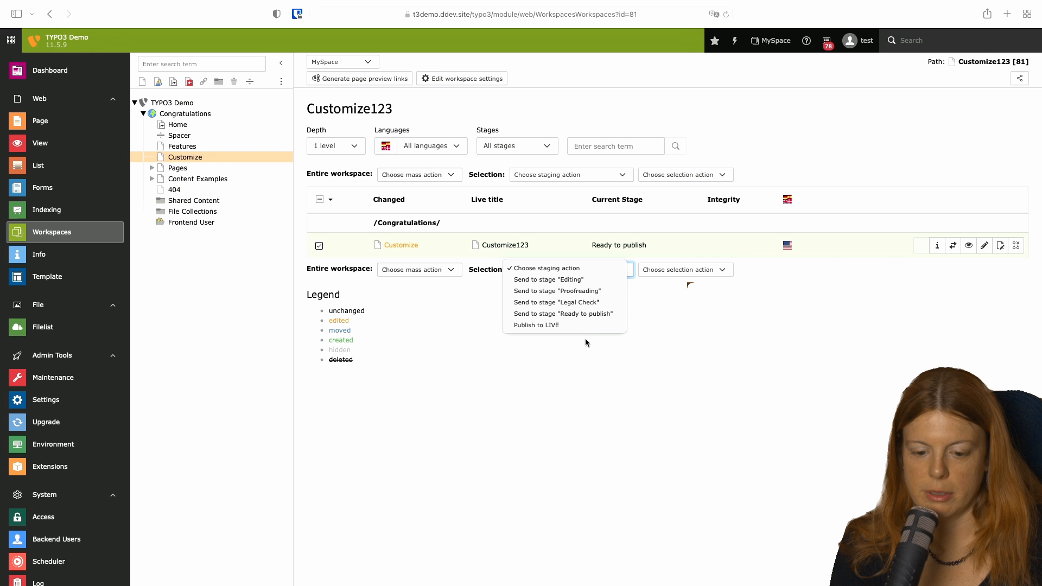
left_click(557, 290)
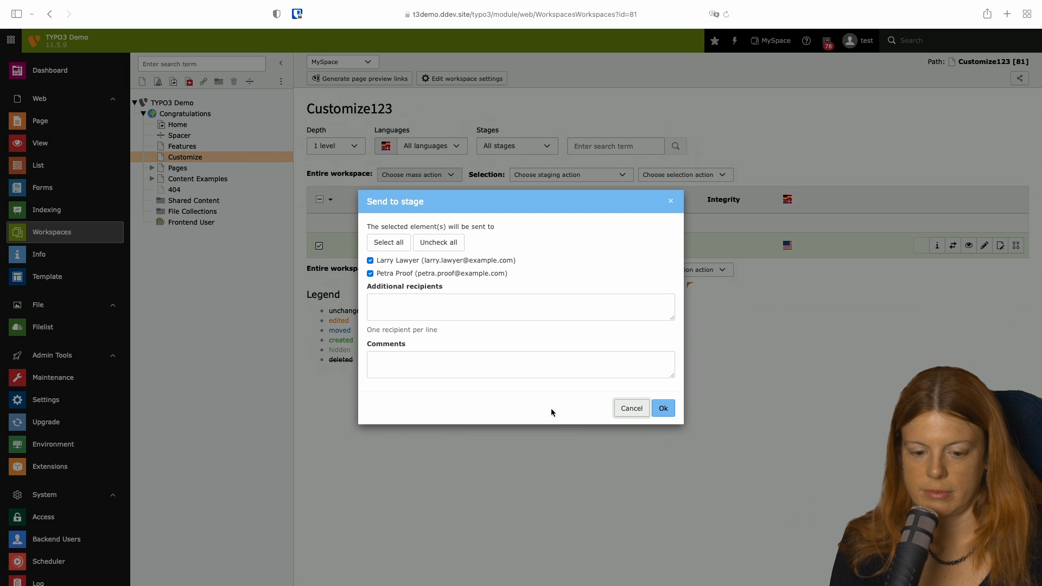
mouse_move(454, 279)
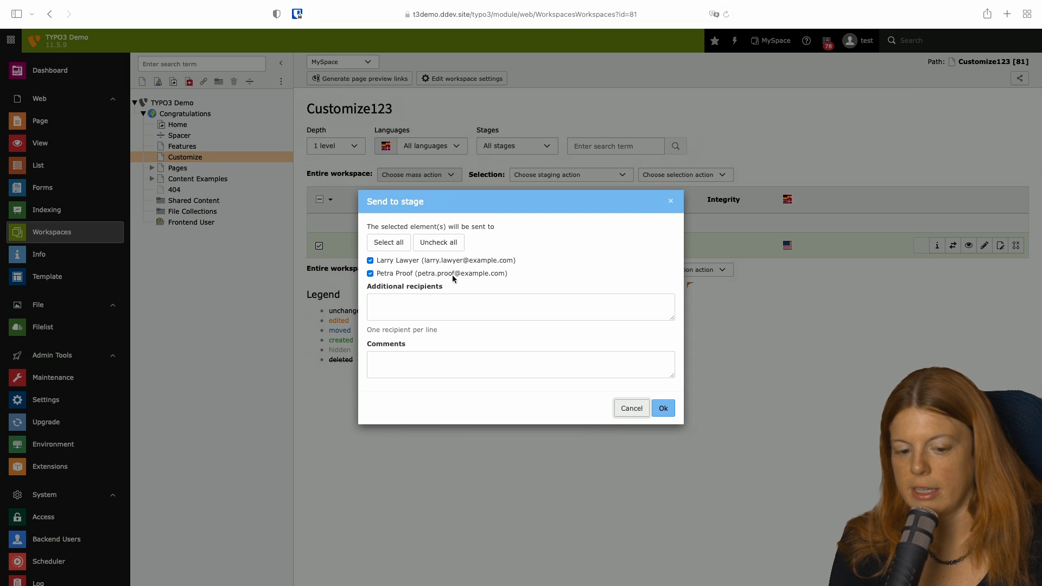
mouse_move(464, 260)
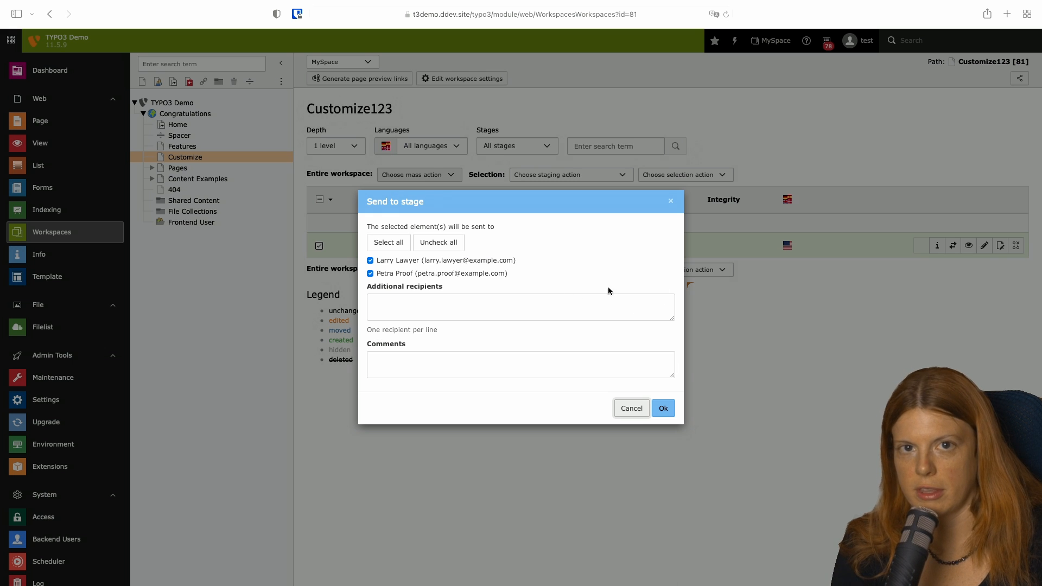
mouse_move(636, 353)
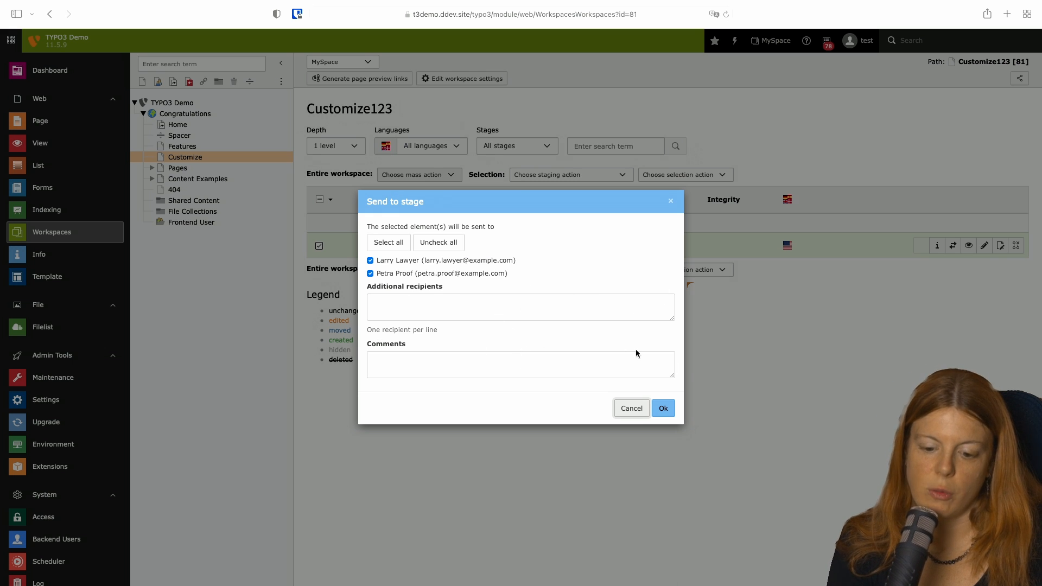
left_click(662, 400)
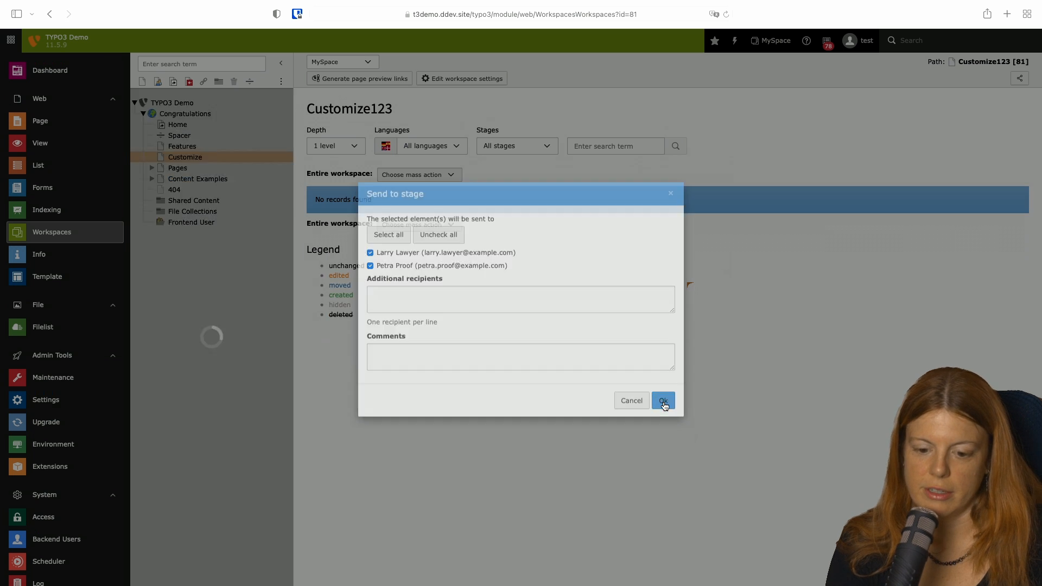
left_click(662, 400)
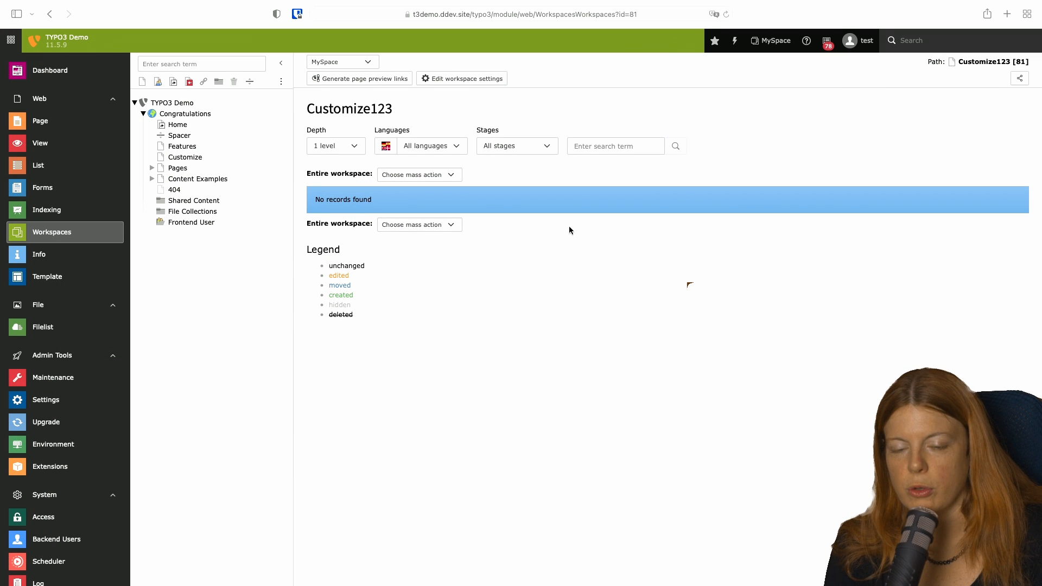